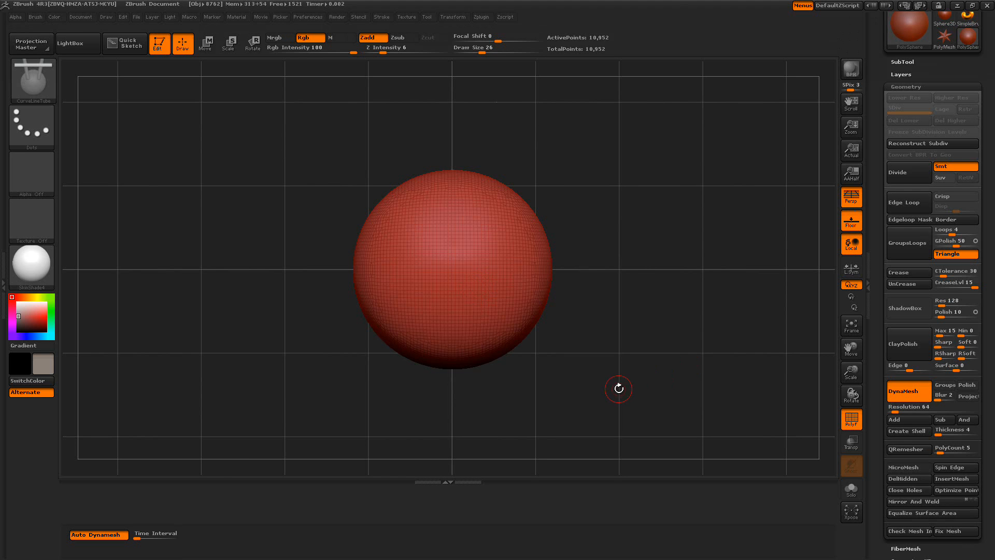
{"action": "mouse_move", "coordinate": [99, 534]}
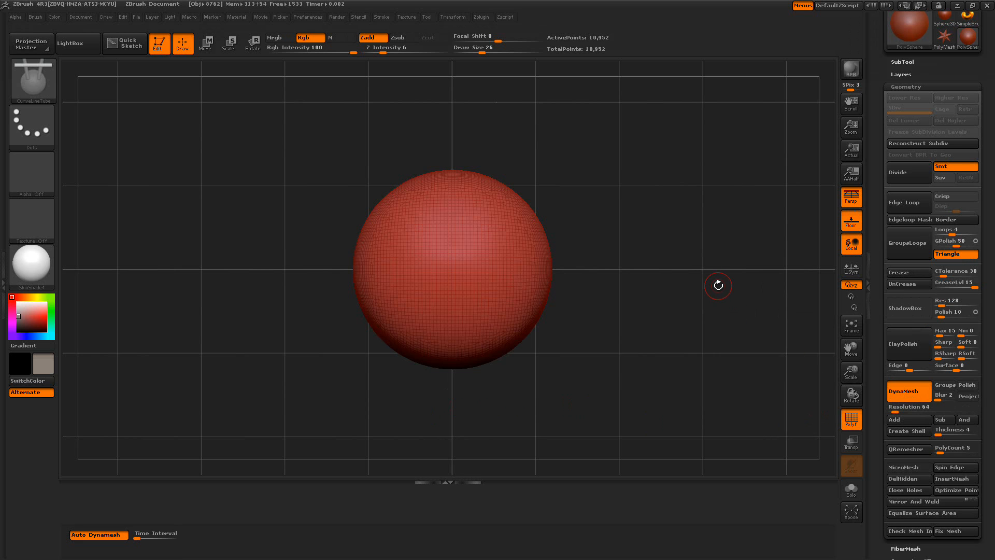
{"action": "mouse_move", "coordinate": [663, 268]}
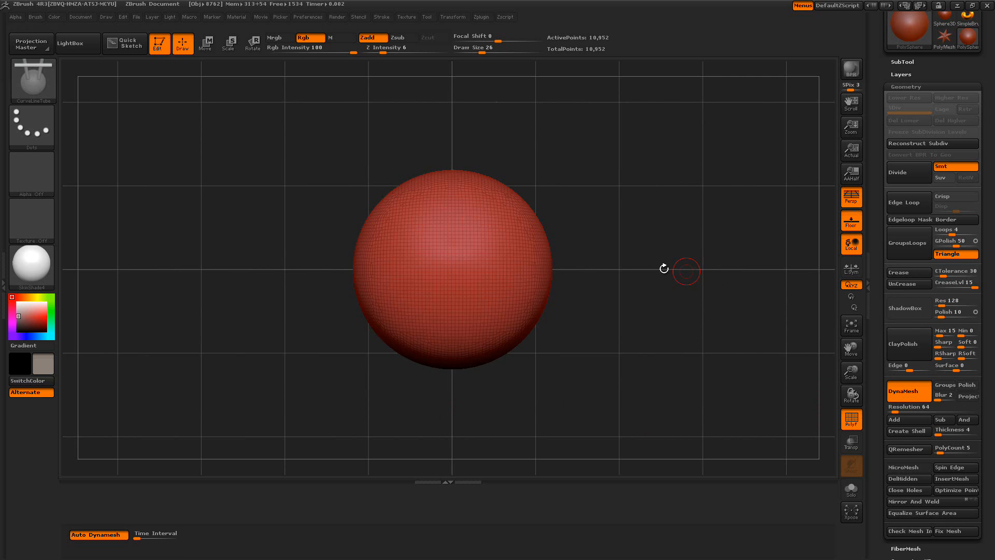
{"action": "mouse_move", "coordinate": [685, 261]}
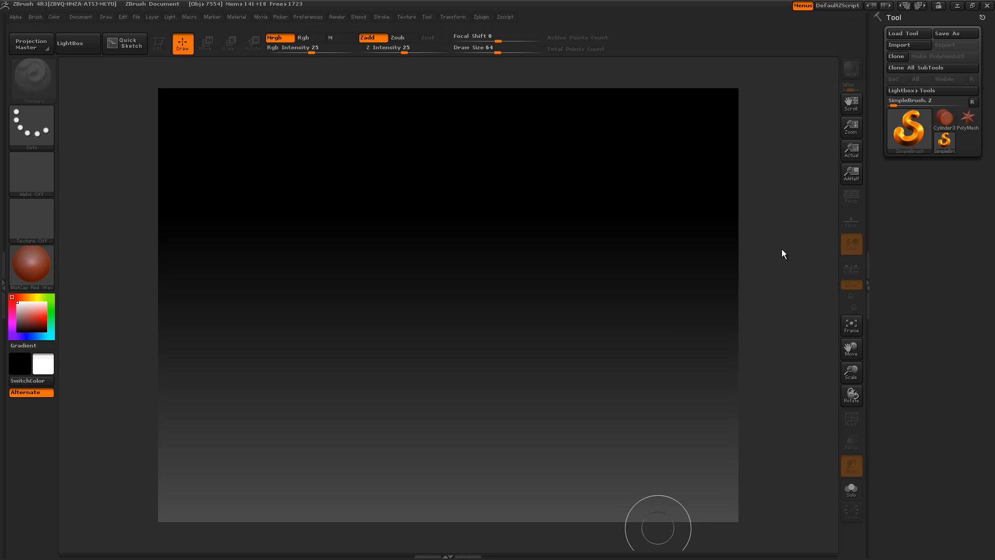
{"action": "mouse_move", "coordinate": [790, 258]}
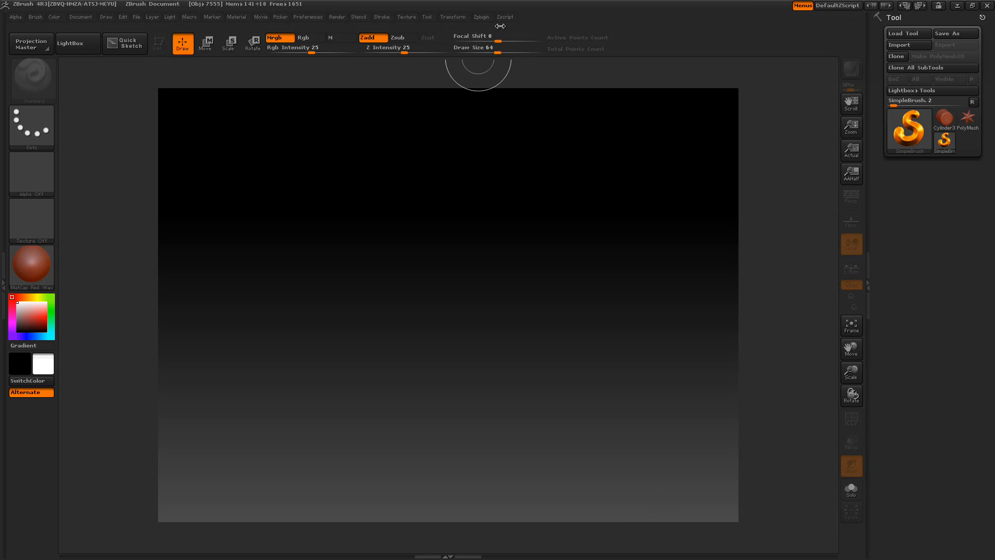
Step: Browse the ZScript and Zplugin lists, then load the Auto Dynamesh script from LightBox's Brush files
{"action": "left_click", "coordinate": [505, 17]}
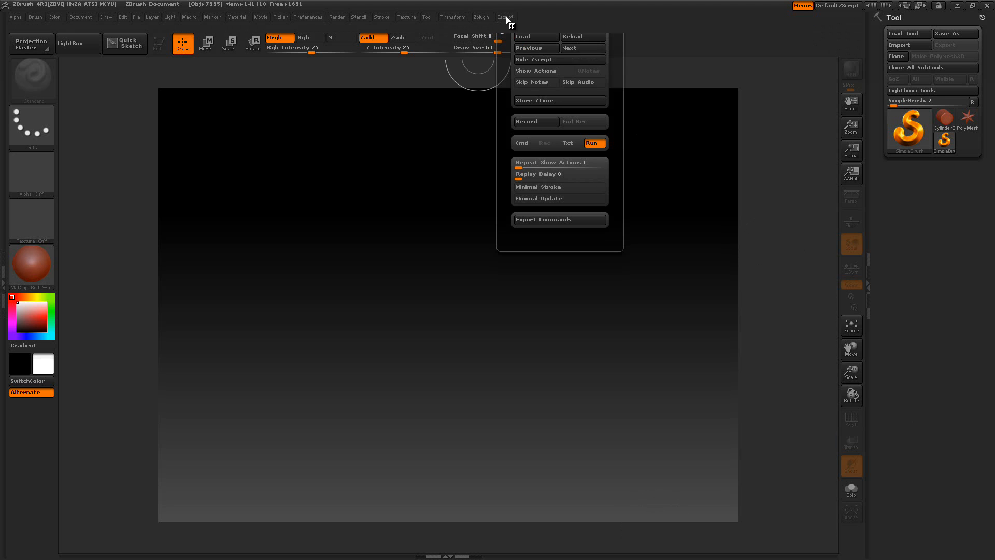
{"action": "mouse_move", "coordinate": [535, 36]}
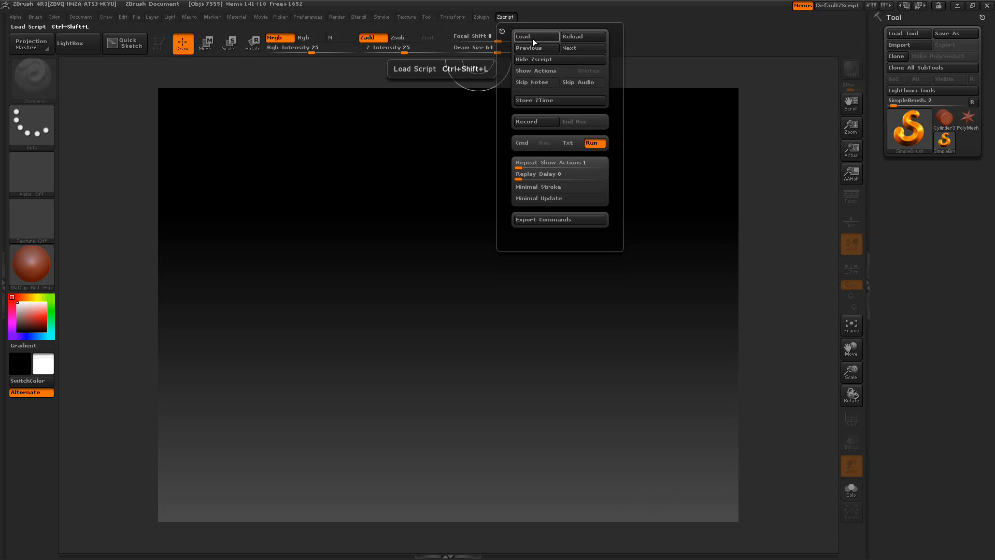
{"action": "left_click", "coordinate": [481, 18]}
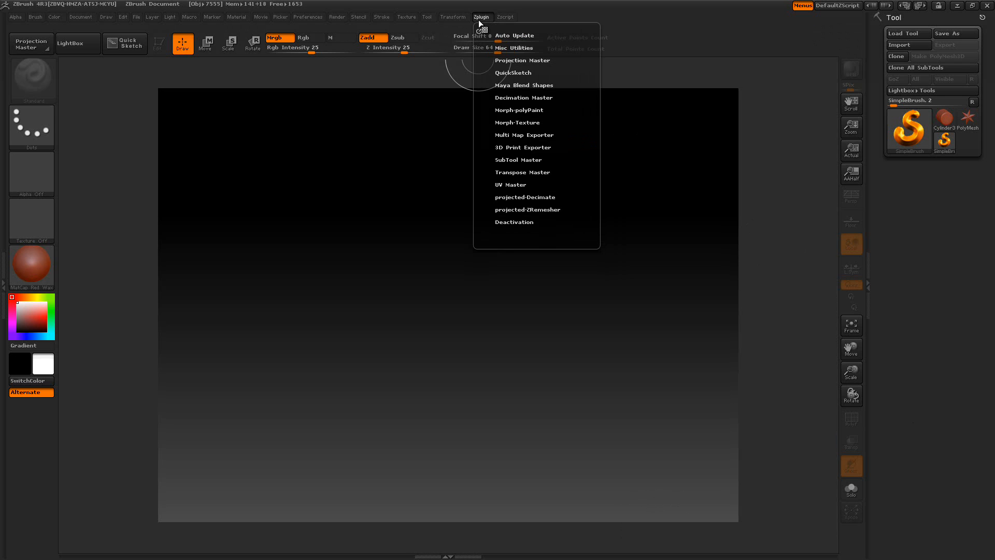
{"action": "left_click", "coordinate": [182, 44]}
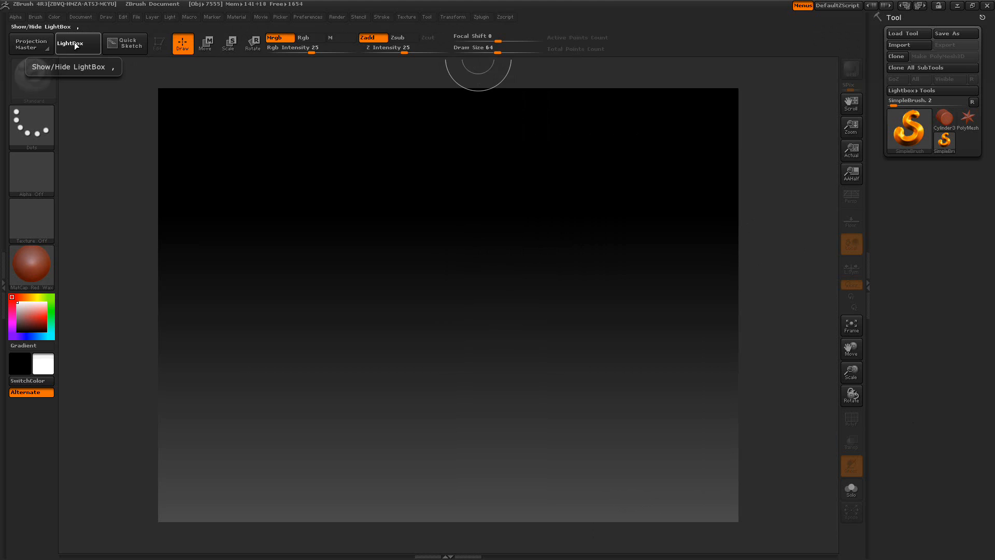
{"action": "left_click", "coordinate": [70, 43]}
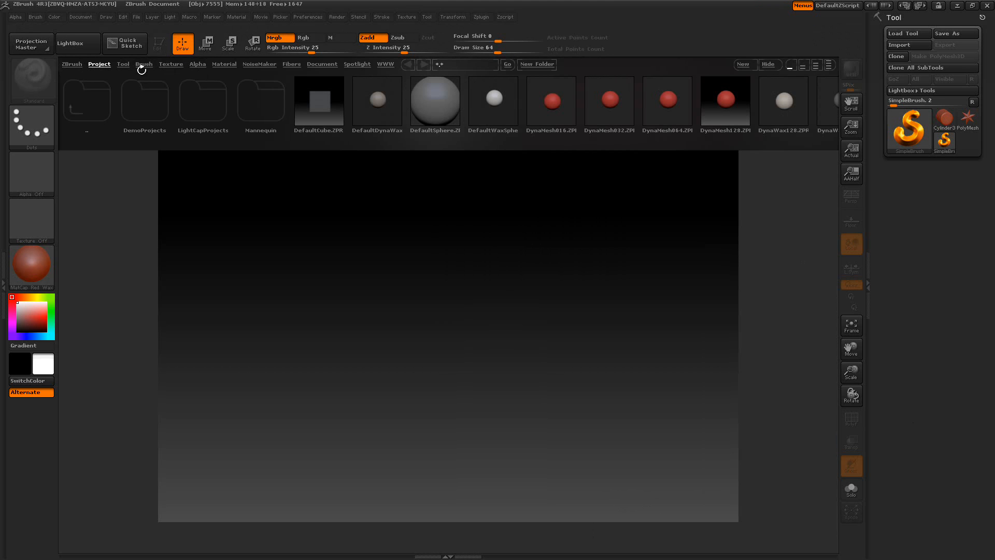
{"action": "left_click", "coordinate": [143, 64]}
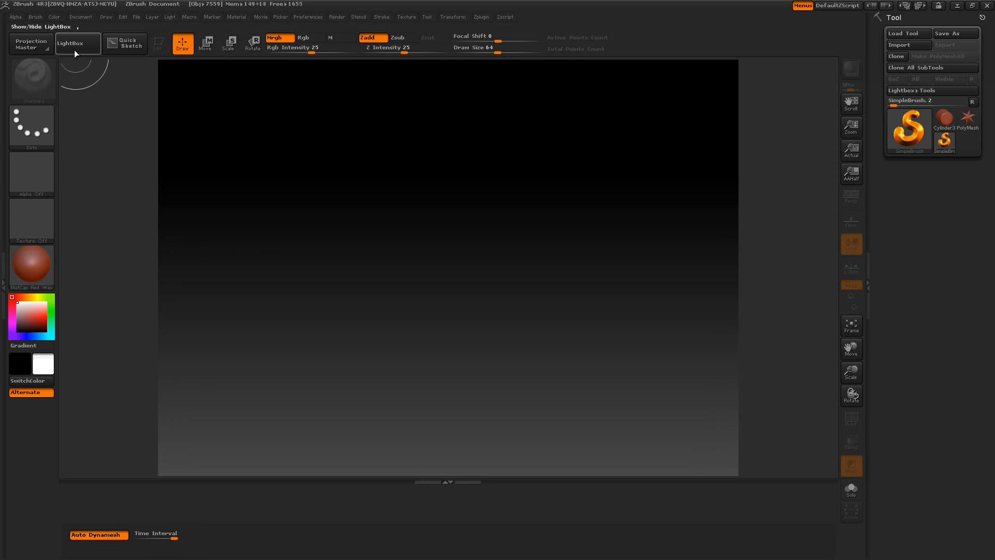
Step: Bring up LightBox again on the list of saved projects
{"action": "left_click", "coordinate": [71, 44]}
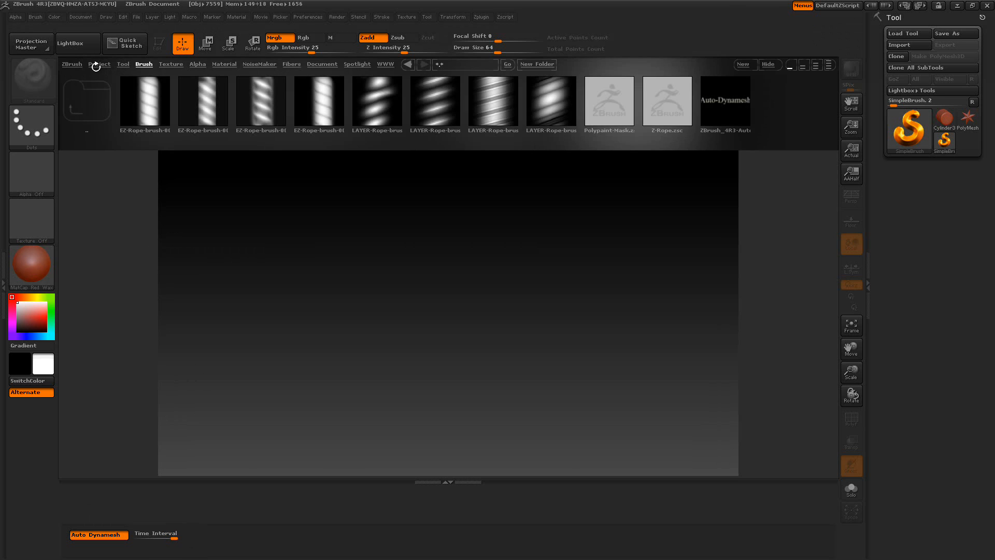
{"action": "left_click", "coordinate": [99, 64]}
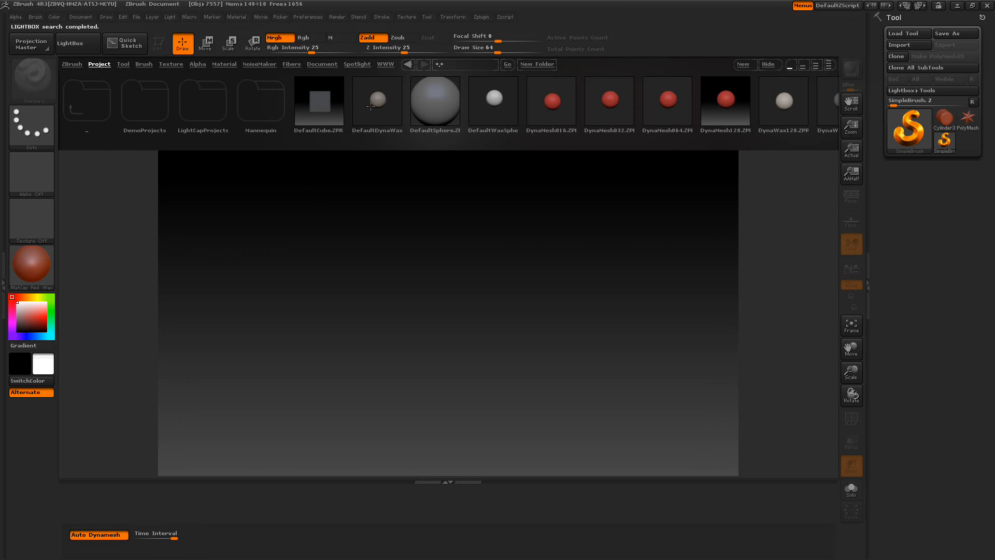
Step: Load the DefaultDynaWax sphere project, discarding changes to the previous project
{"action": "left_click", "coordinate": [377, 102]}
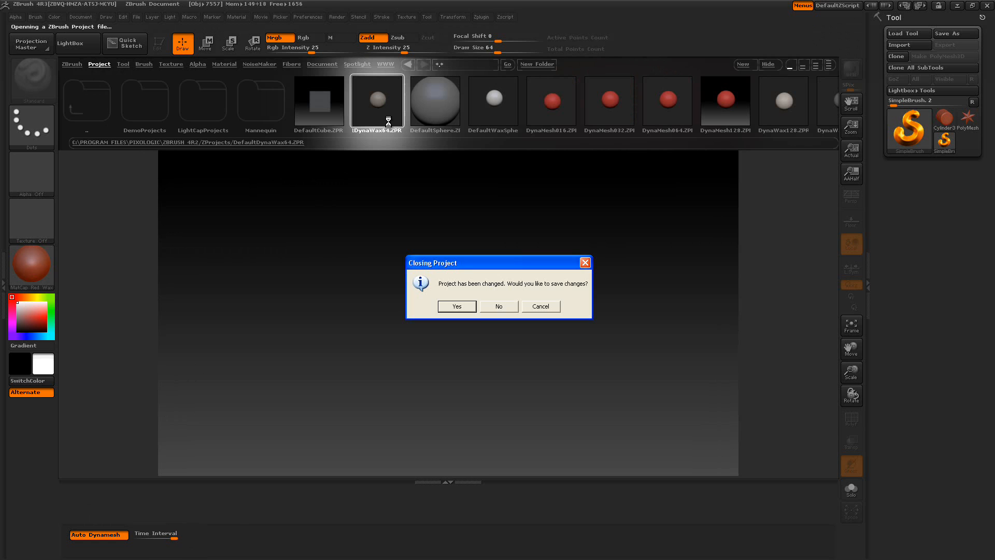
{"action": "left_click", "coordinate": [499, 306]}
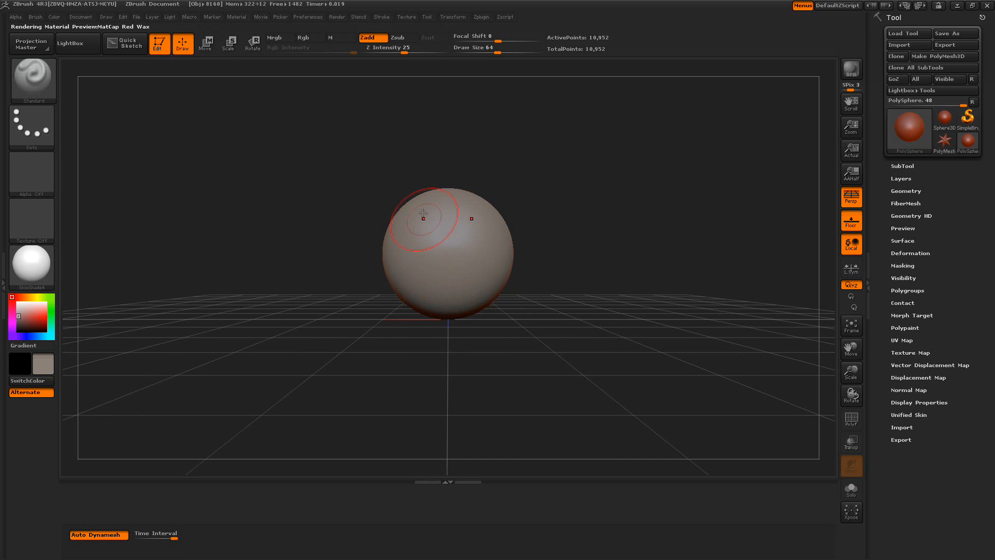
{"action": "mouse_move", "coordinate": [589, 203]}
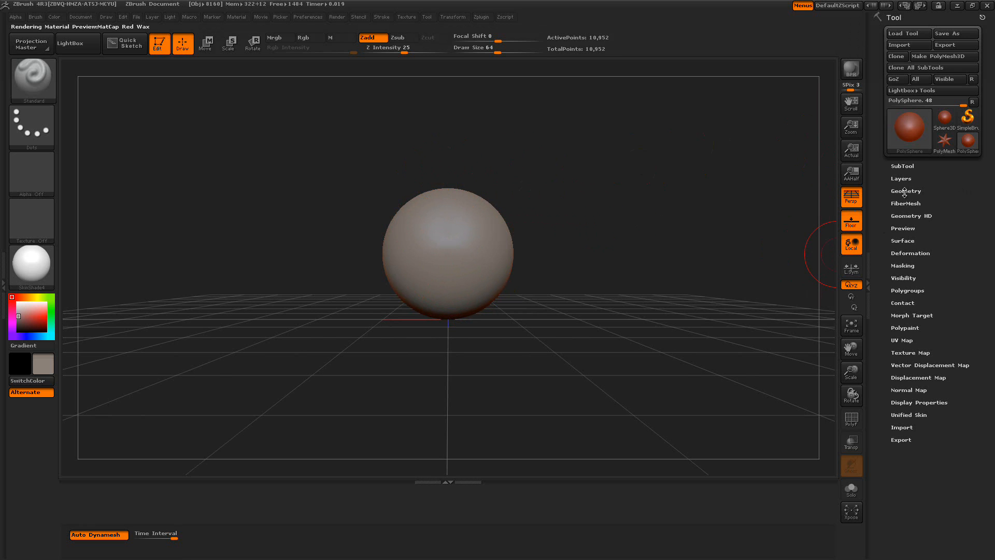
{"action": "left_click", "coordinate": [907, 191]}
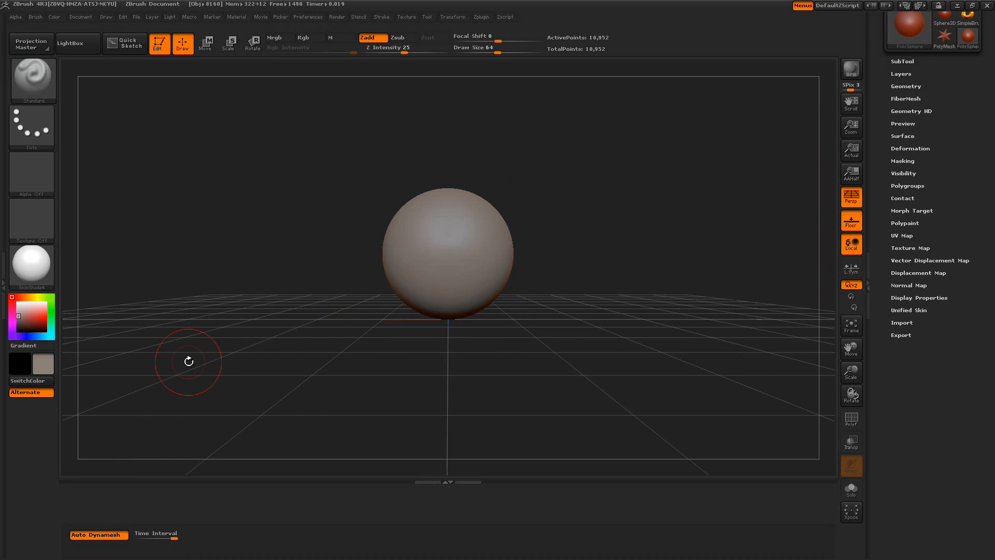
{"action": "mouse_move", "coordinate": [667, 305]}
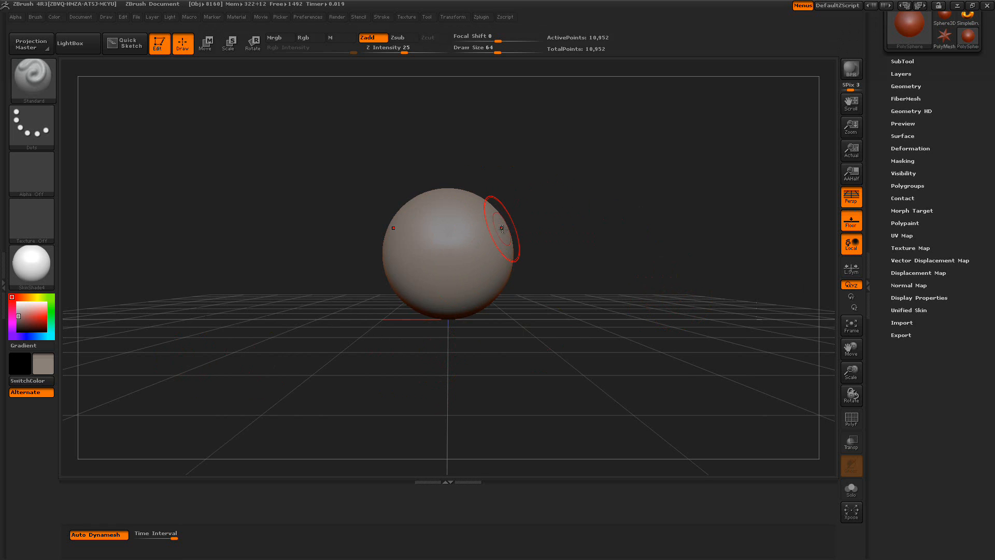
{"action": "left_click", "coordinate": [309, 38]}
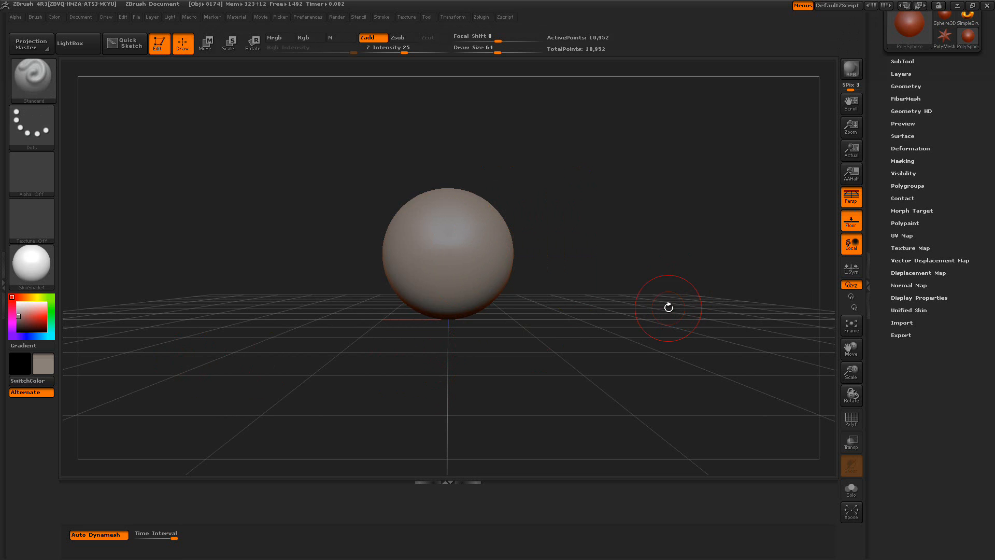
{"action": "mouse_move", "coordinate": [236, 338]}
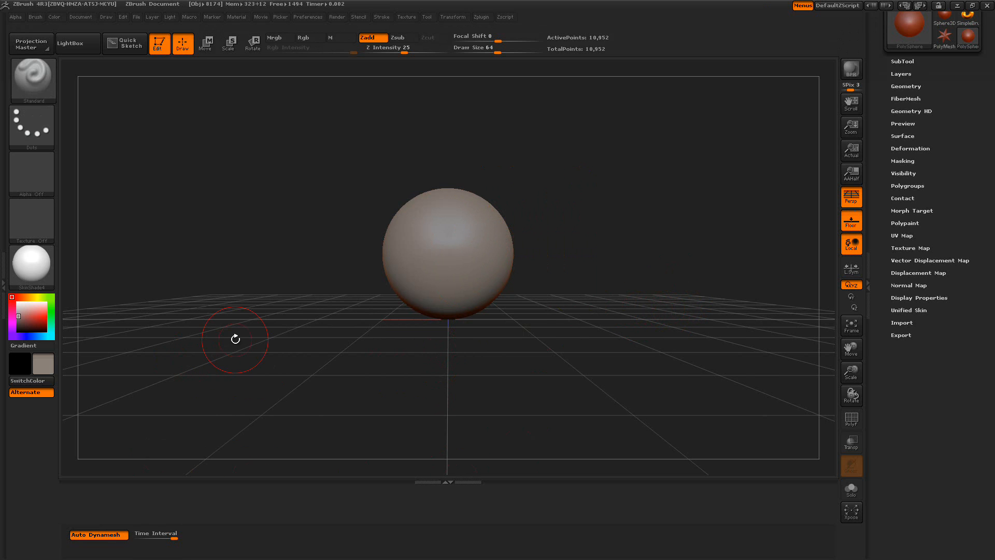
{"action": "mouse_move", "coordinate": [549, 341]}
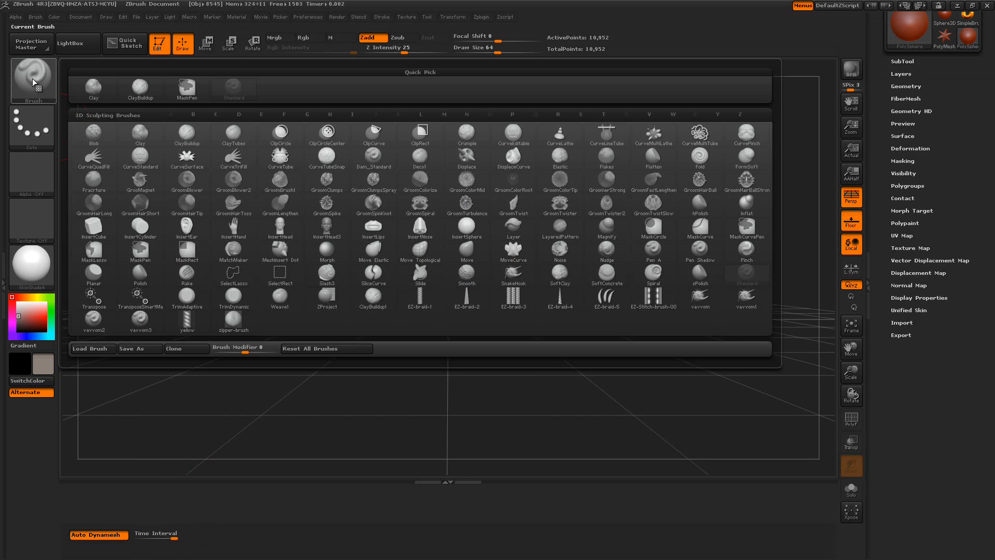
Step: Insert a nose onto the front of the sphere with the InsertNose brush
{"action": "left_click", "coordinate": [420, 228]}
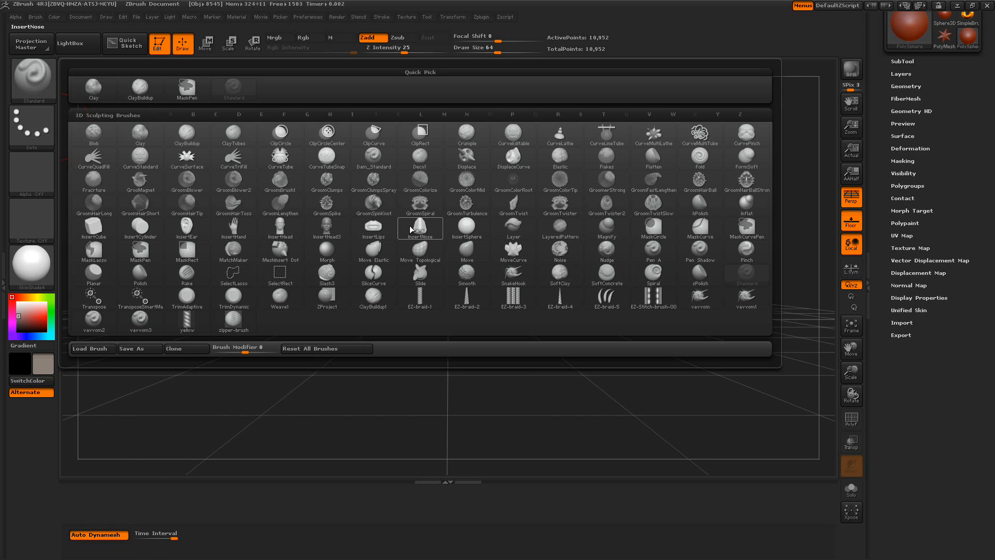
{"action": "left_click", "coordinate": [420, 227]}
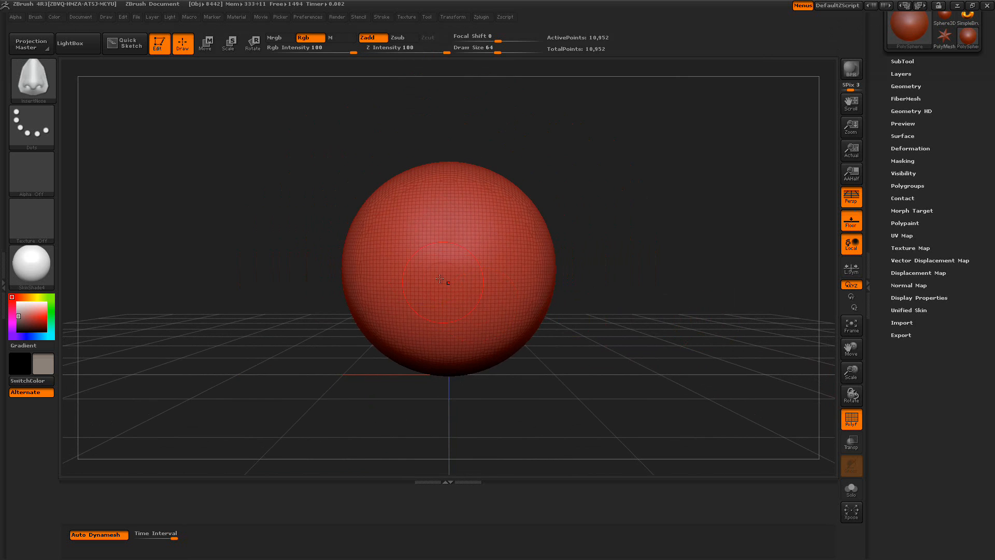
{"action": "left_click_drag", "start_coordinate": [443, 281], "coordinate": [451, 302]}
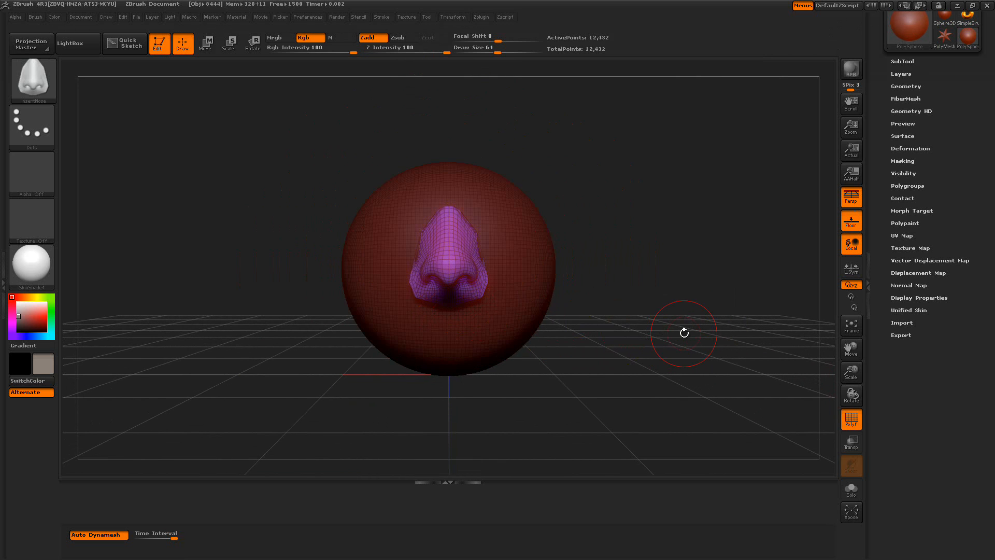
{"action": "left_click_drag", "start_coordinate": [684, 332], "coordinate": [615, 360]}
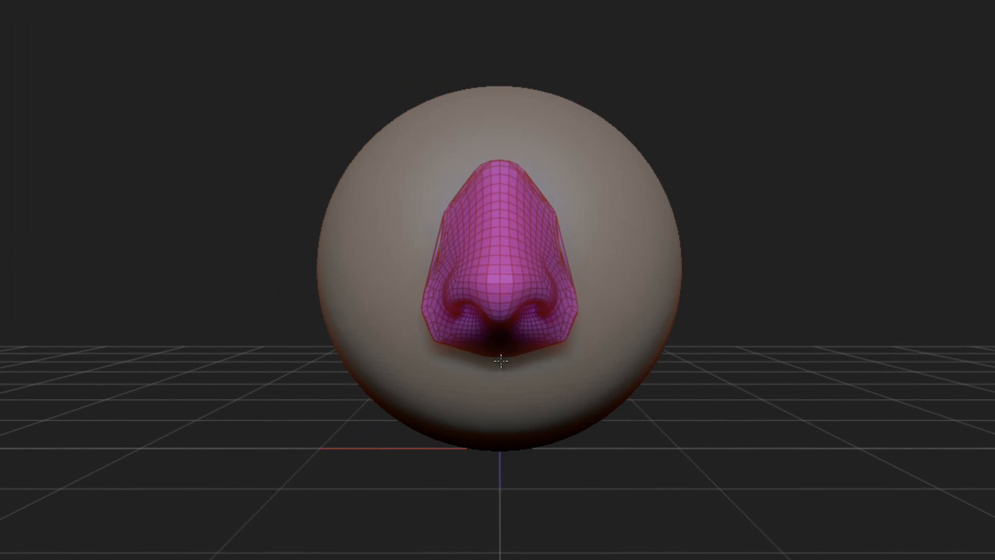
Step: Let Auto Dynamesh fuse the nose into the sphere and bring up the brush palette
{"action": "left_click_drag", "start_coordinate": [502, 365], "coordinate": [736, 406]}
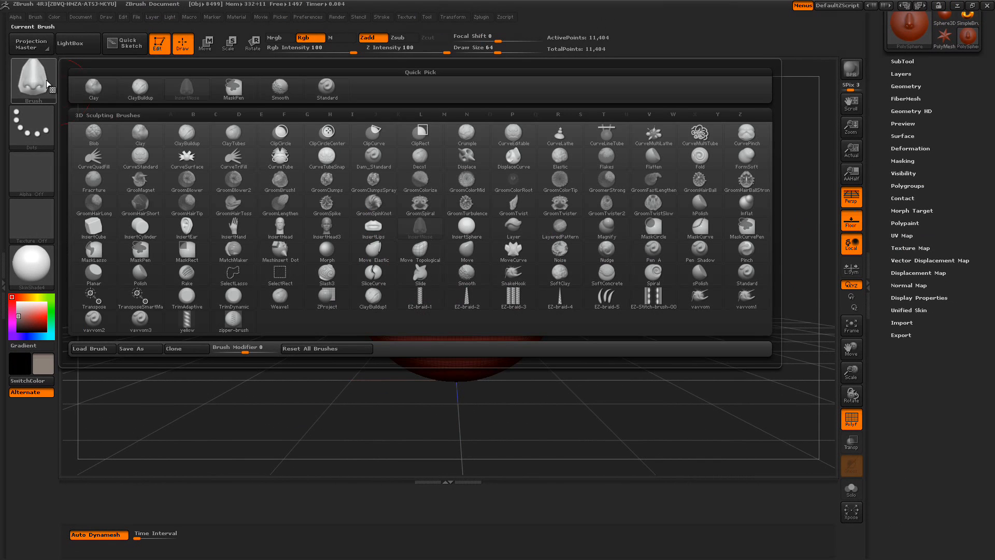
Step: Carve eye sockets above the nose with the MeshInsert Dot brush, then return to the brush palette
{"action": "left_click", "coordinate": [445, 114]}
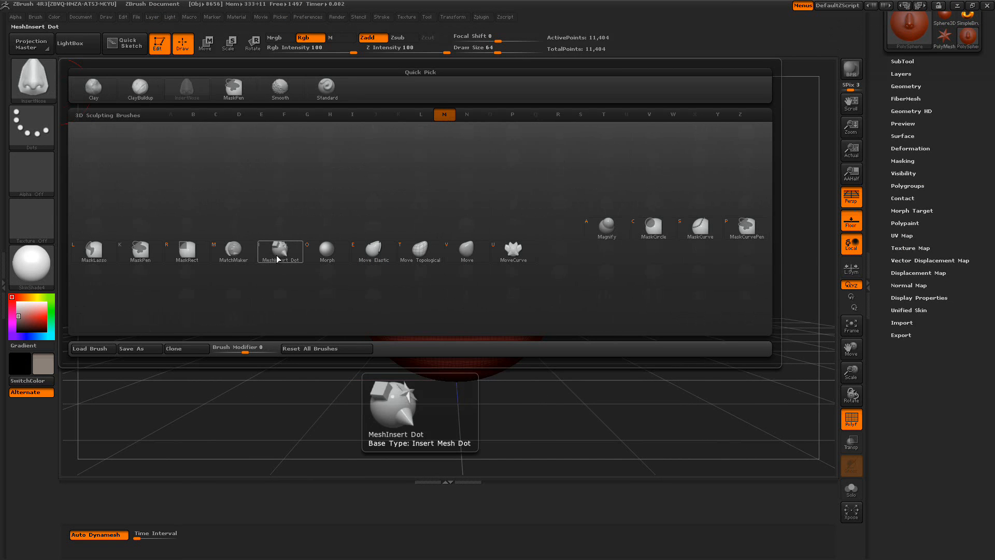
{"action": "left_click", "coordinate": [280, 251]}
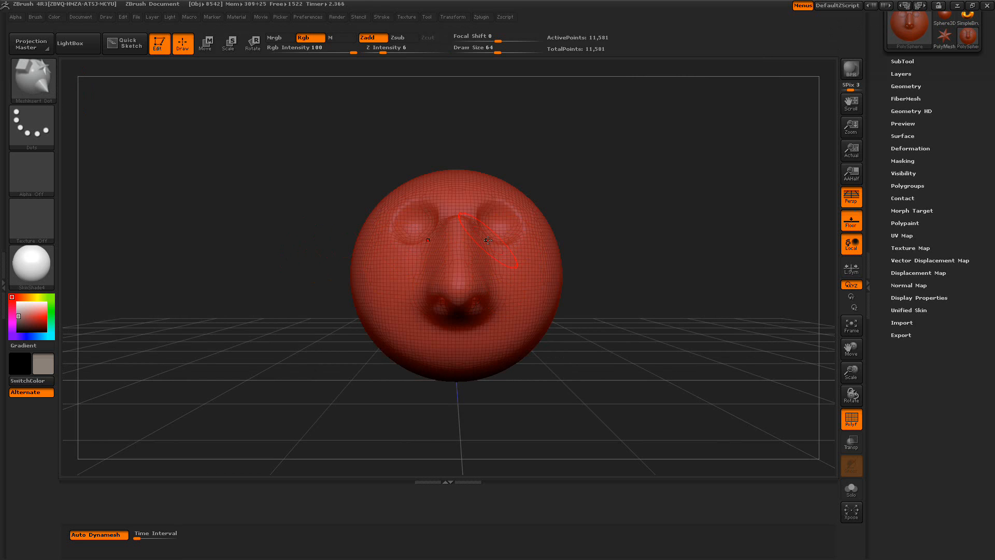
{"action": "left_click_drag", "start_coordinate": [488, 242], "coordinate": [628, 307]}
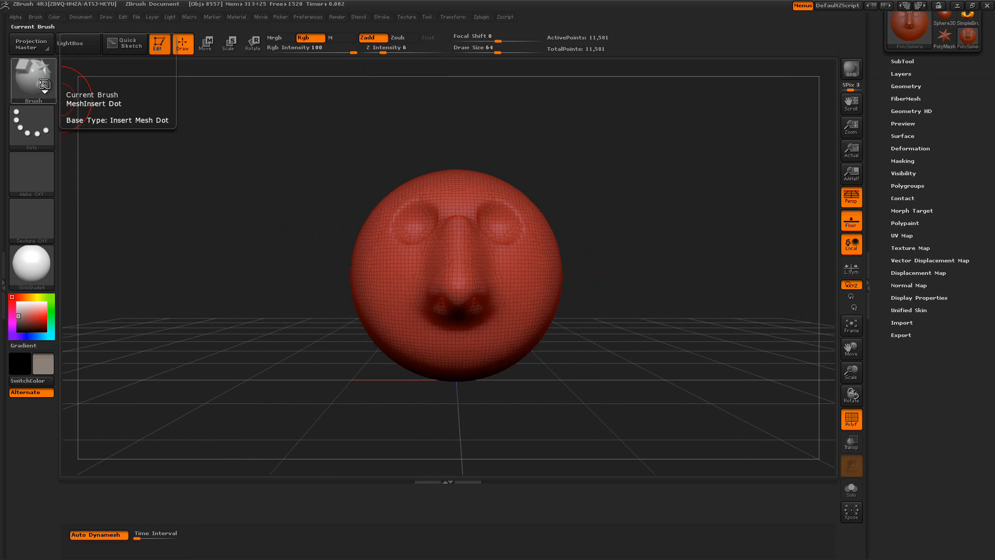
{"action": "left_click", "coordinate": [32, 76]}
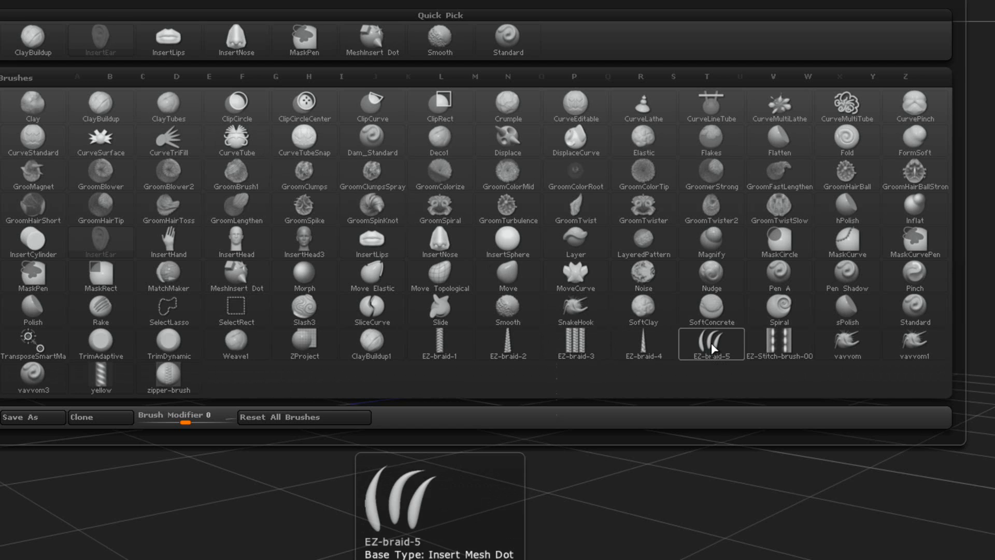
Step: Insert curved horns, an ear and a long curling tail onto the head with insert brushes
{"action": "left_click", "coordinate": [711, 343]}
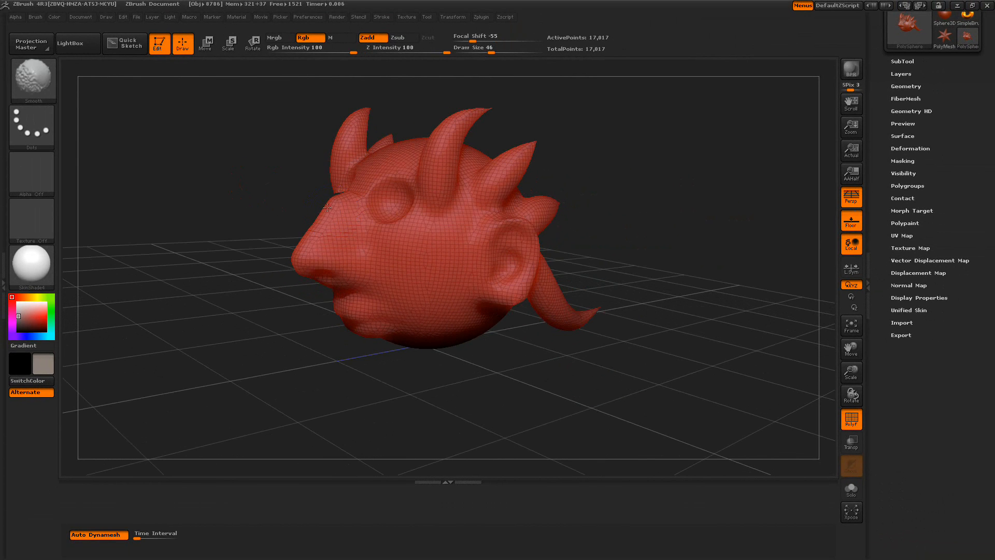
{"action": "left_click", "coordinate": [323, 219]}
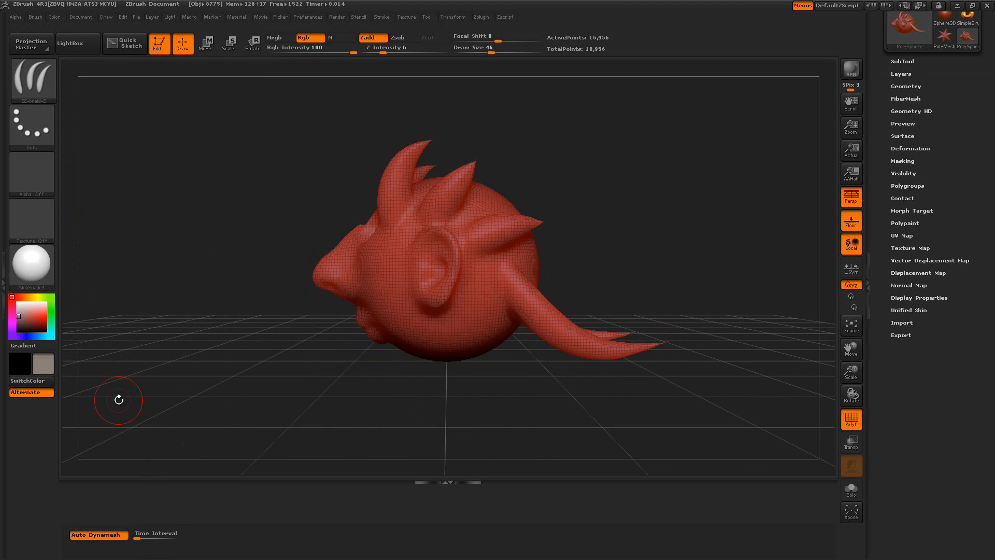
{"action": "mouse_move", "coordinate": [97, 535]}
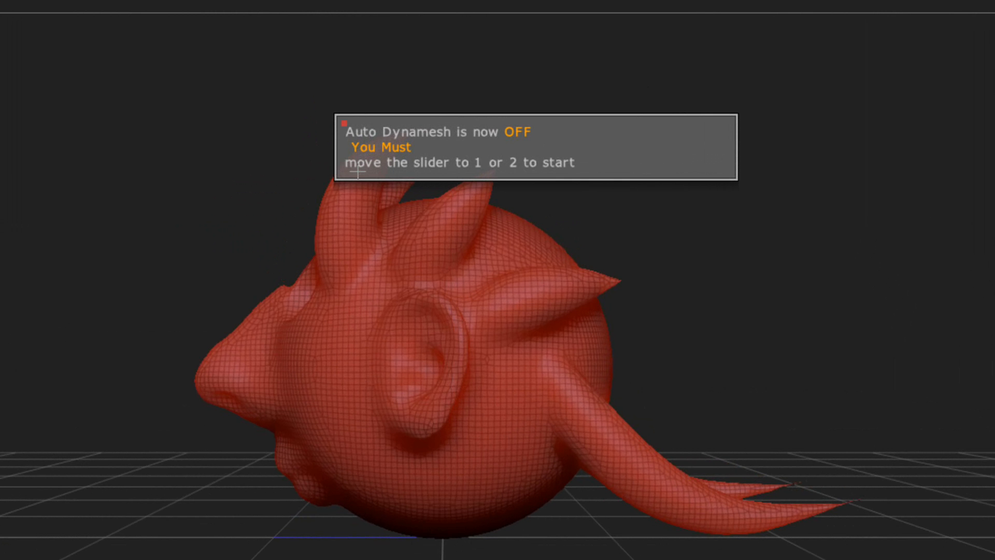
{"action": "mouse_move", "coordinate": [511, 164]}
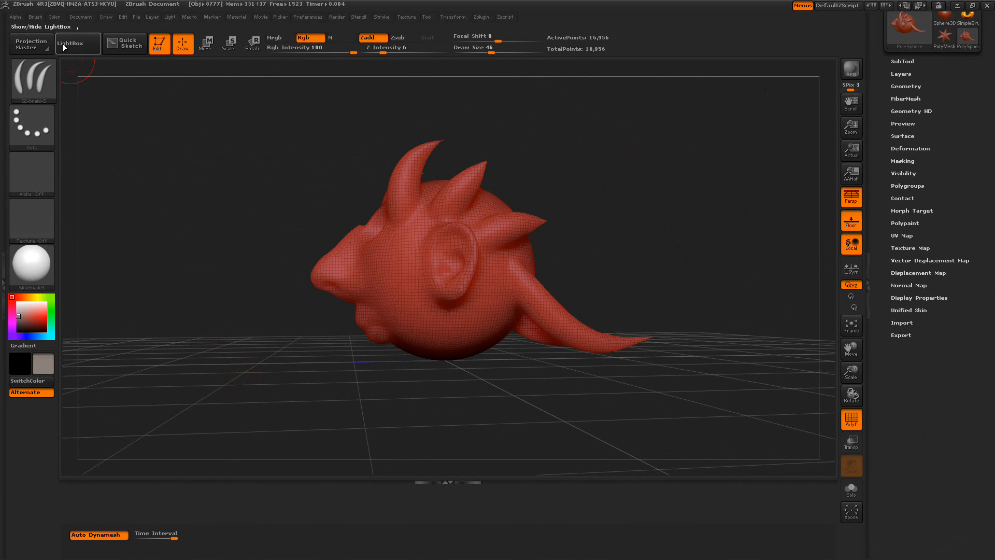
{"action": "mouse_move", "coordinate": [76, 47]}
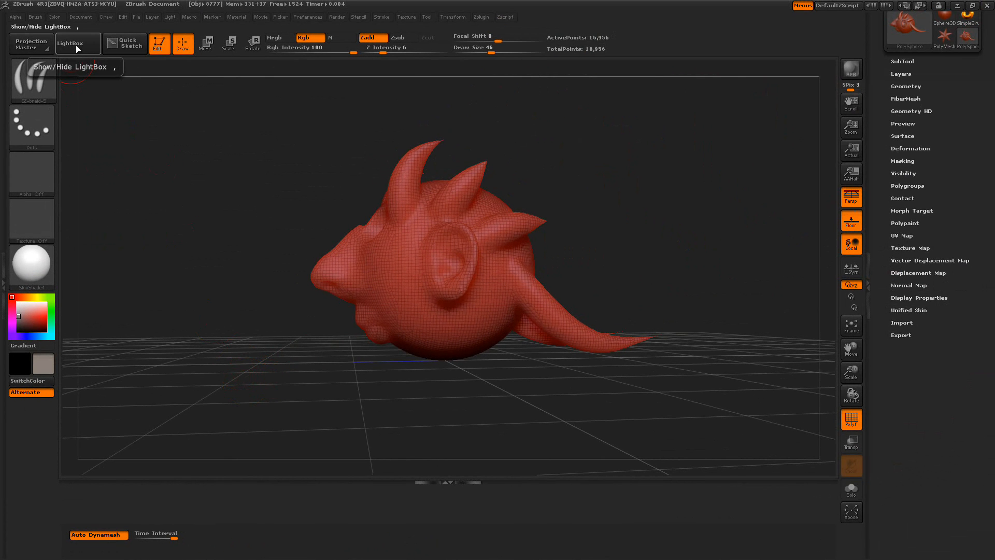
Step: Load a fresh DynaMesh project from LightBox and trigger the Auto Dynamesh button
{"action": "left_click", "coordinate": [69, 44]}
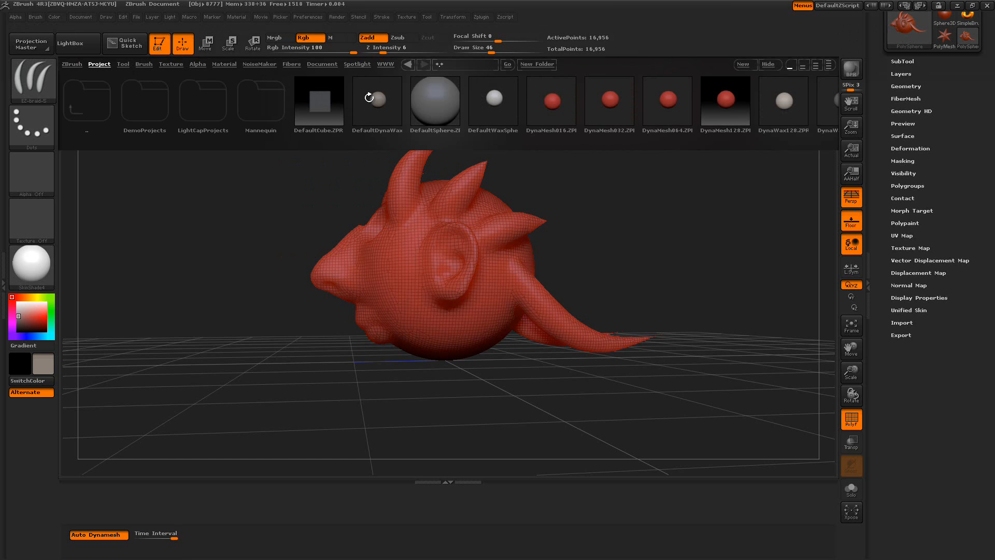
{"action": "left_click", "coordinate": [377, 102]}
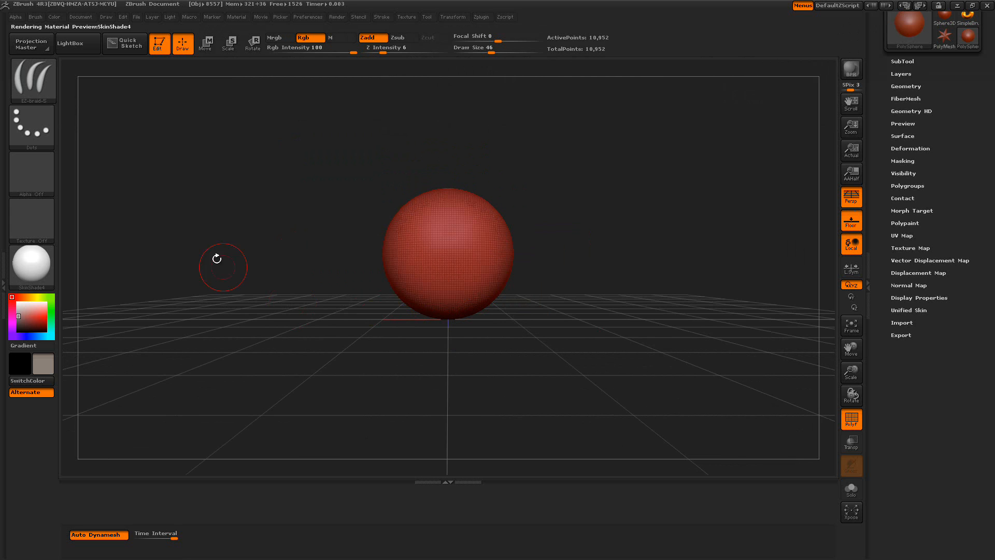
{"action": "mouse_move", "coordinate": [220, 373]}
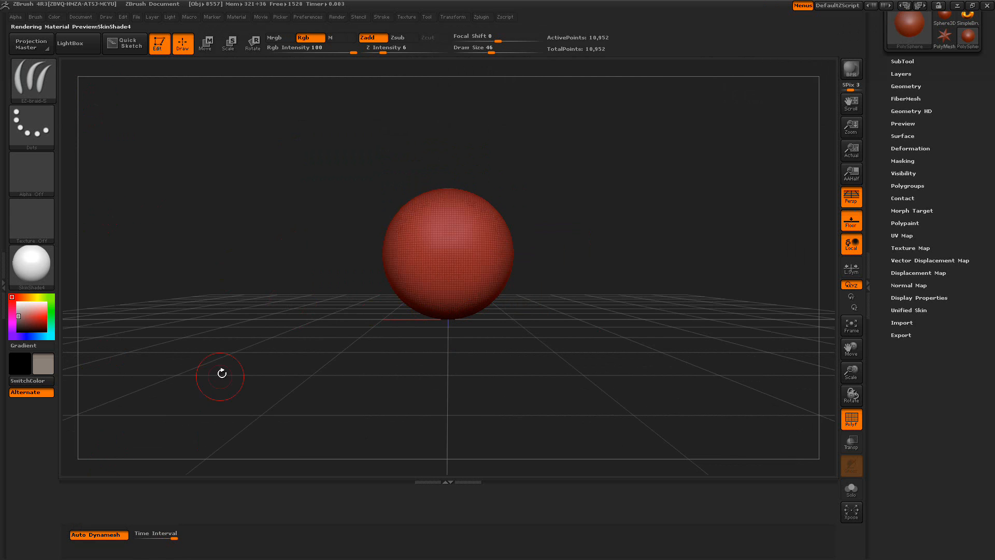
{"action": "left_click", "coordinate": [156, 534]}
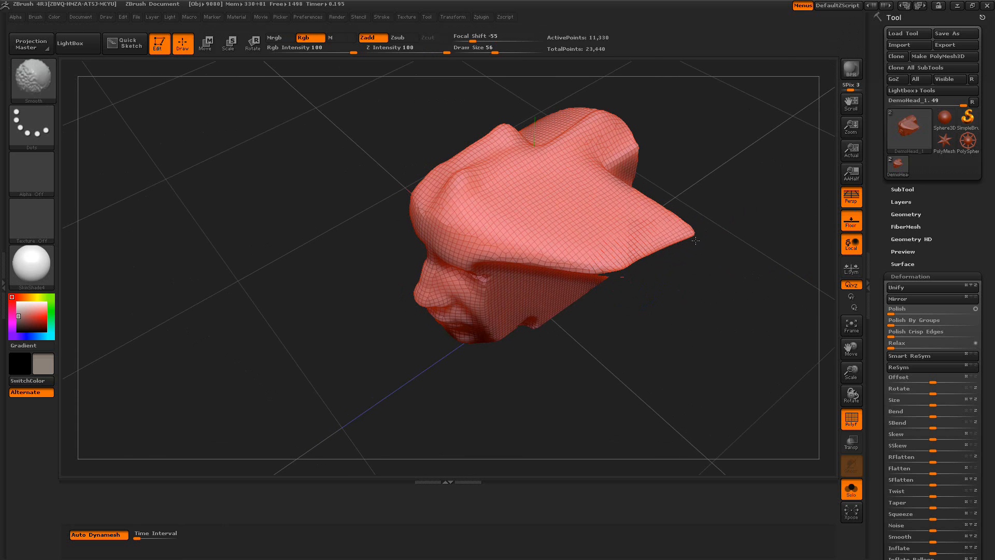
Step: Pull the back of the DemoHead outward into a tall flat-sided block
{"action": "left_click_drag", "start_coordinate": [695, 240], "coordinate": [747, 257]}
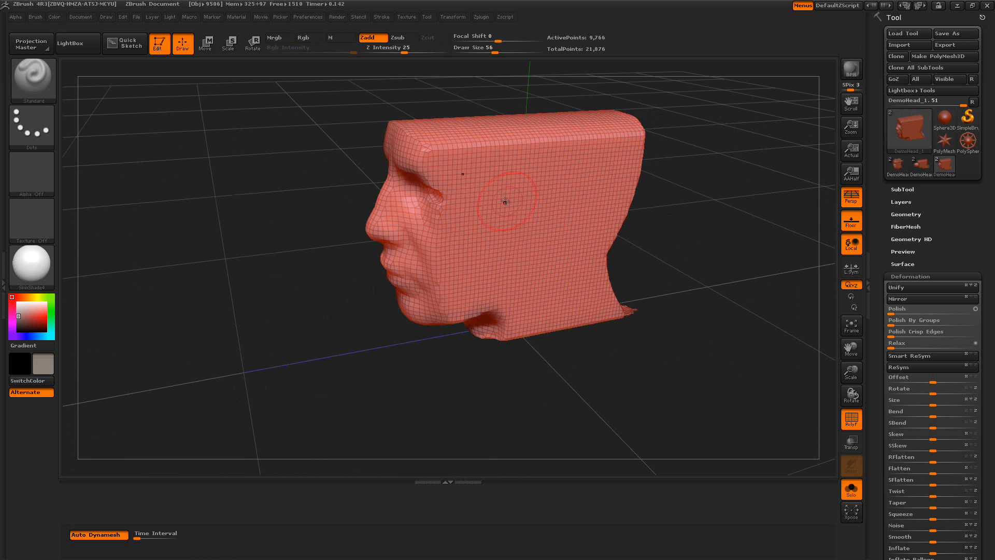
Step: Sculpt a hook-shaped dark band across the side of the head and start Auto Dynamesh with its Time Interval set
{"action": "left_click_drag", "start_coordinate": [505, 200], "coordinate": [477, 284]}
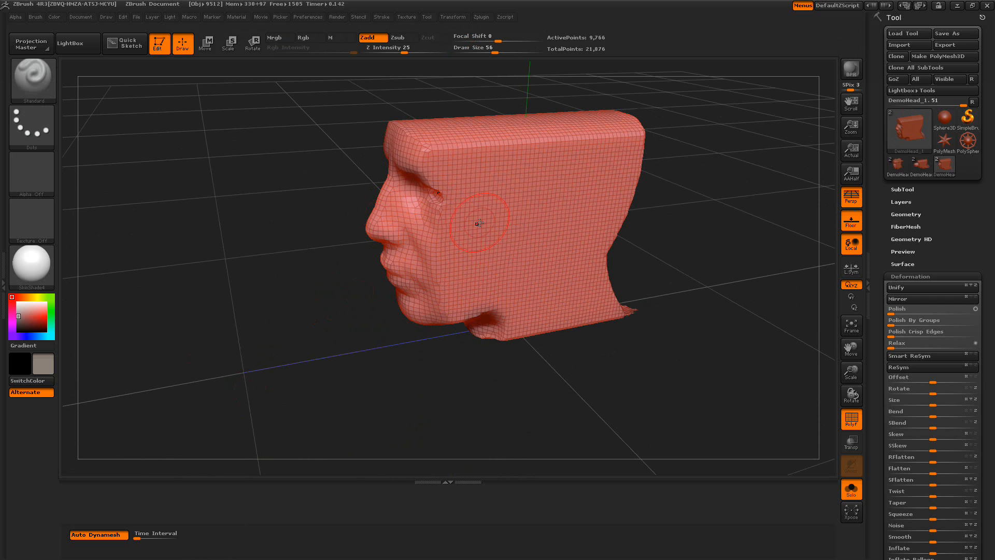
{"action": "mouse_move", "coordinate": [514, 202]}
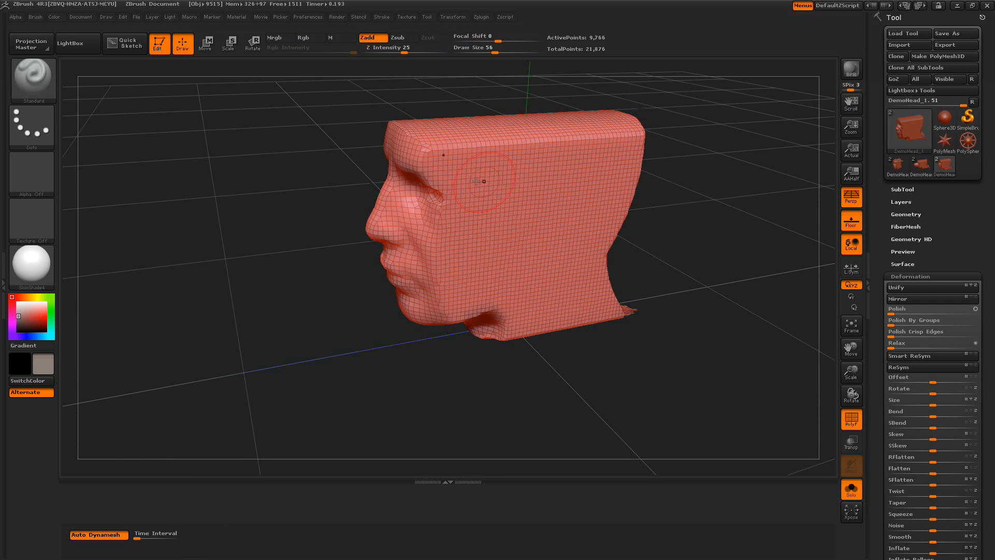
{"action": "left_click_drag", "start_coordinate": [482, 181], "coordinate": [444, 295]}
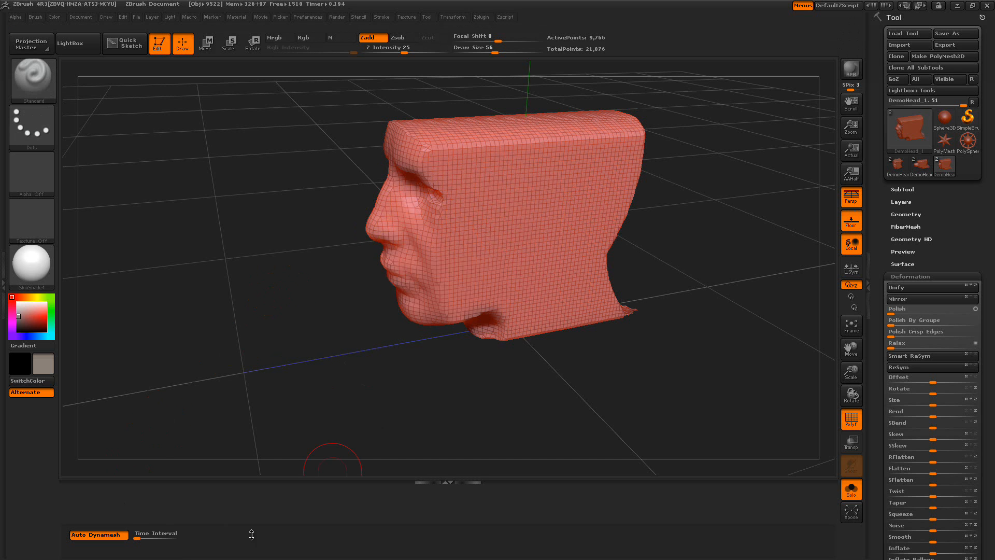
{"action": "left_click", "coordinate": [155, 534]}
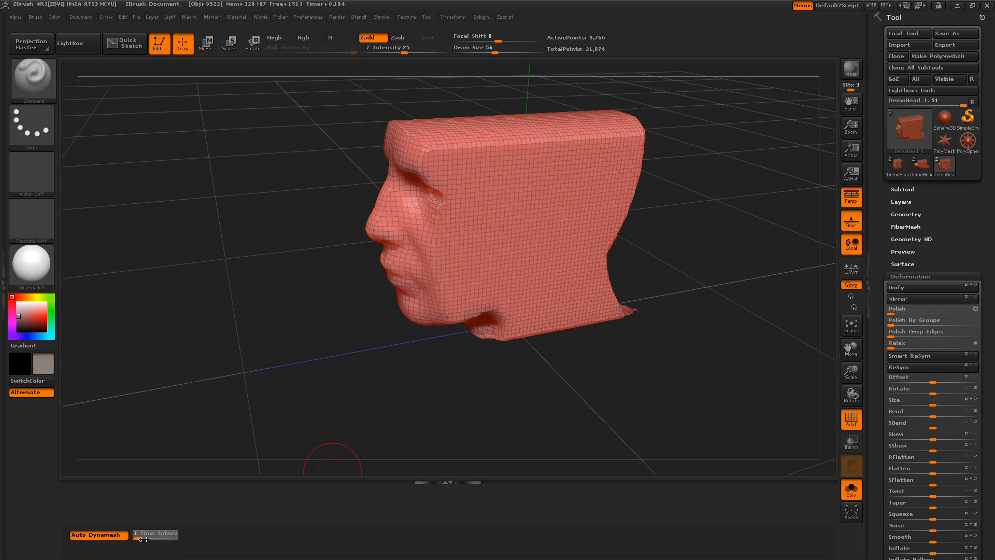
{"action": "left_click_drag", "start_coordinate": [140, 538], "coordinate": [152, 538]}
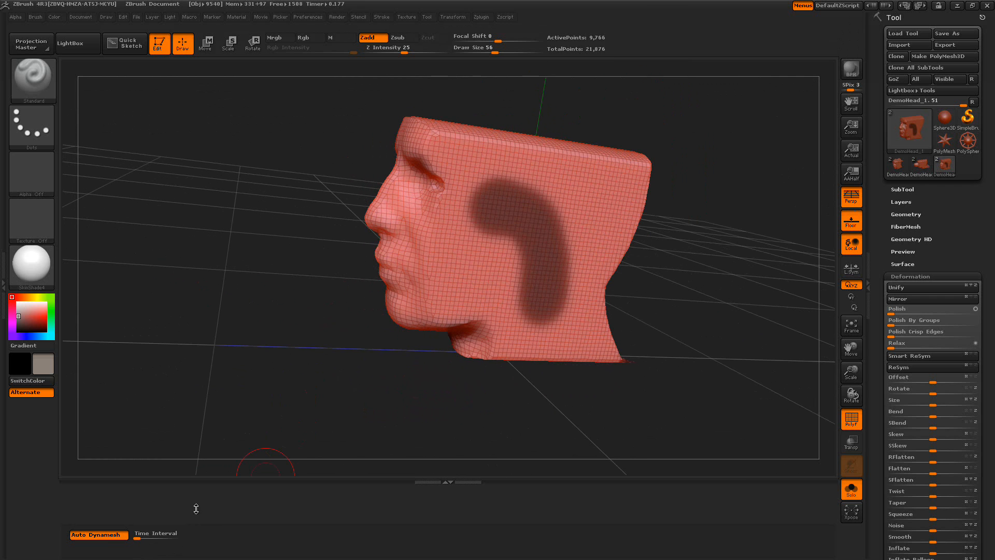
Step: Stop the Auto Dynamesh script so automatic remeshing is off
{"action": "left_click", "coordinate": [98, 534]}
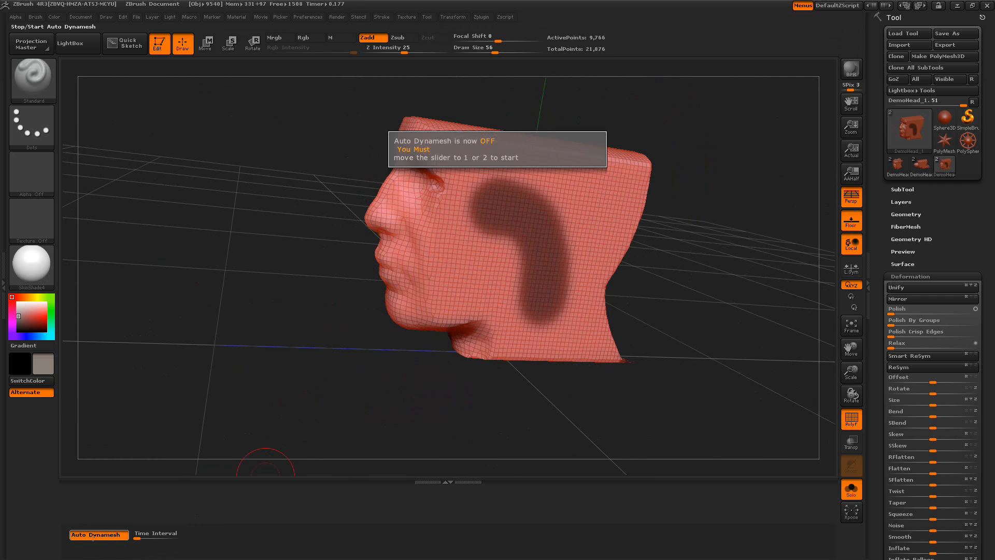
{"action": "mouse_move", "coordinate": [279, 224]}
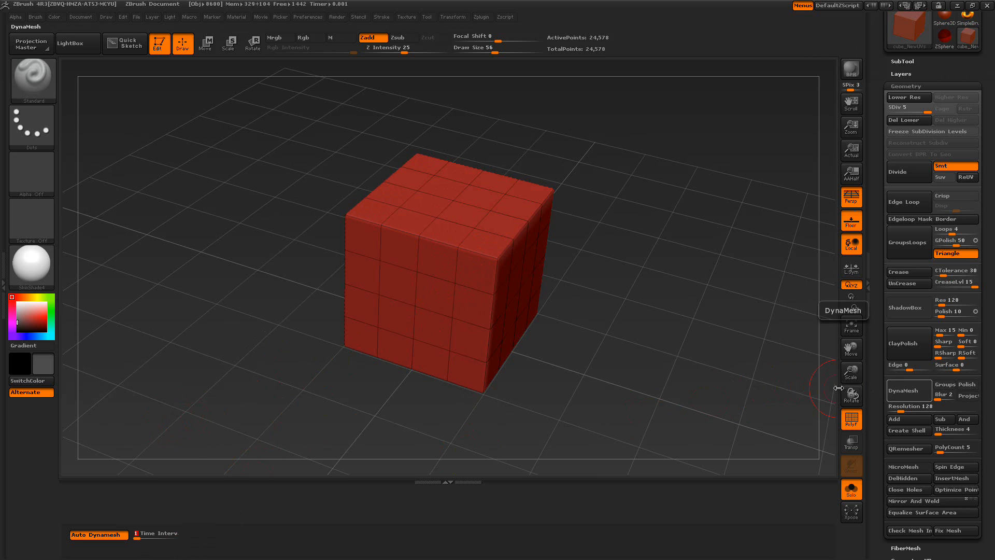
{"action": "mouse_move", "coordinate": [595, 398]}
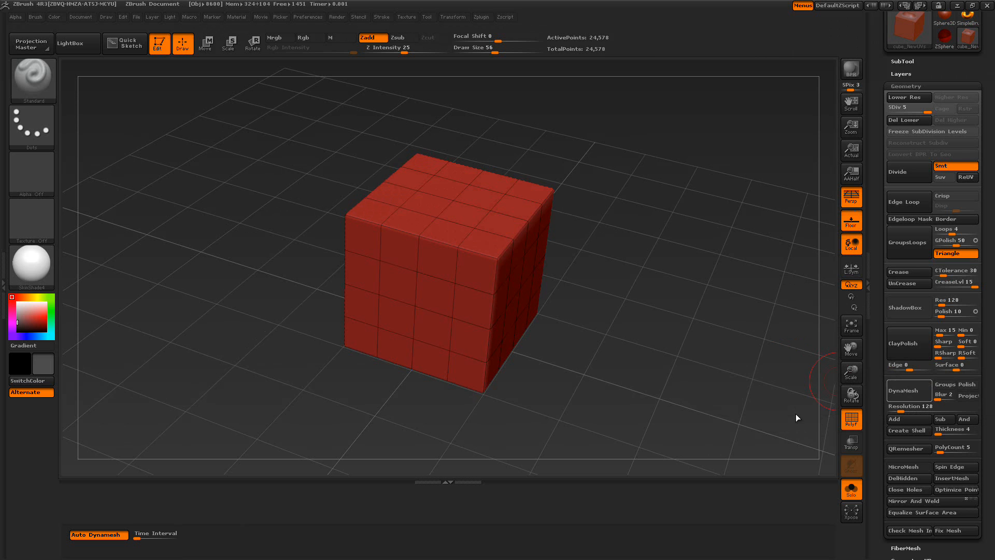
Step: Convert the cube to a DynaMesh, then bend and radially flatten it into a rounded drum
{"action": "left_click", "coordinate": [903, 390]}
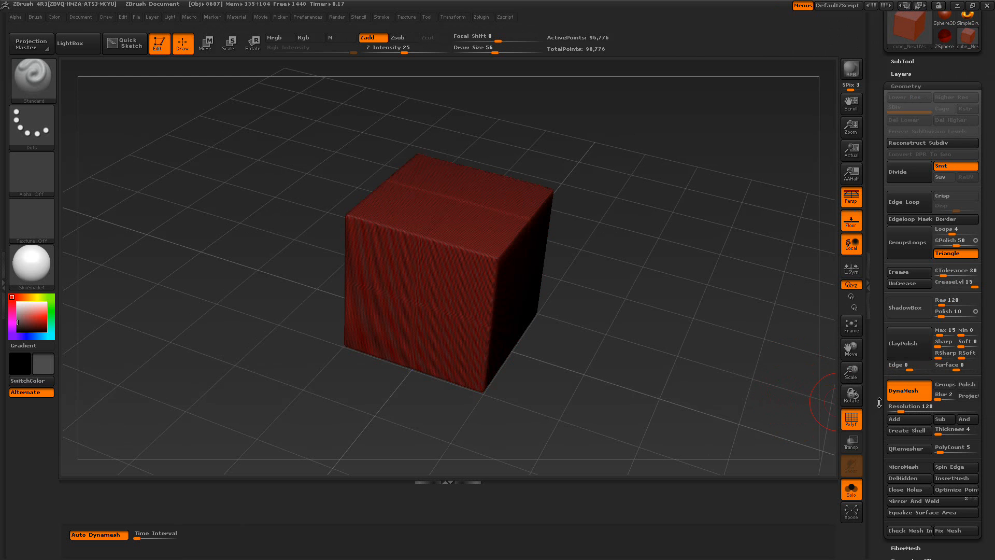
{"action": "scroll", "scroll_direction": "down", "scroll_amount": 3}
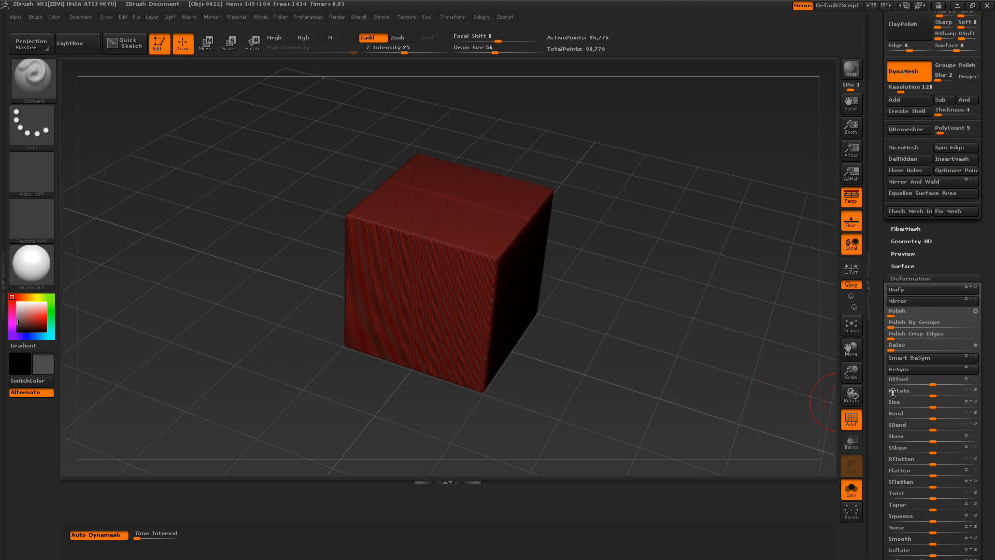
{"action": "left_click_drag", "start_coordinate": [926, 413], "coordinate": [926, 413]}
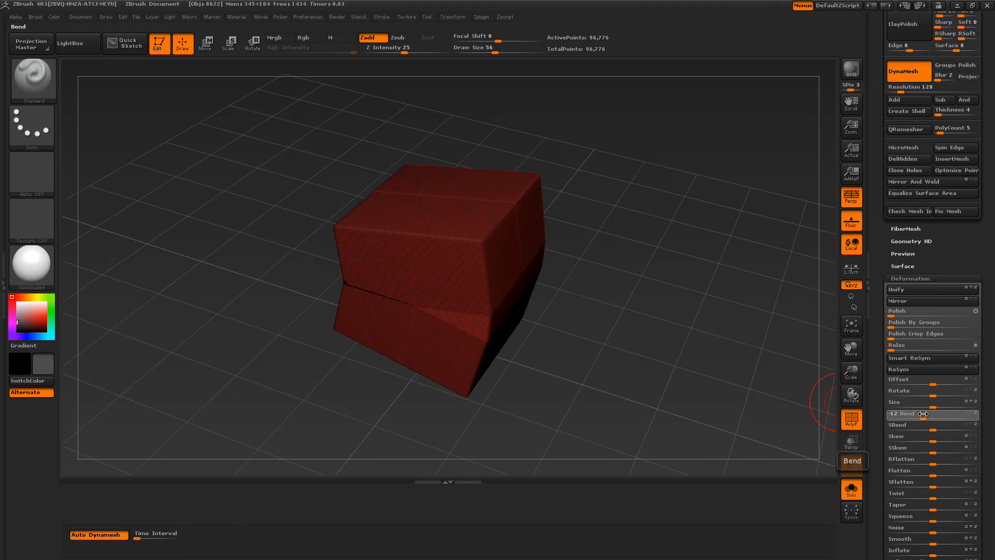
{"action": "left_click_drag", "start_coordinate": [923, 413], "coordinate": [916, 413]}
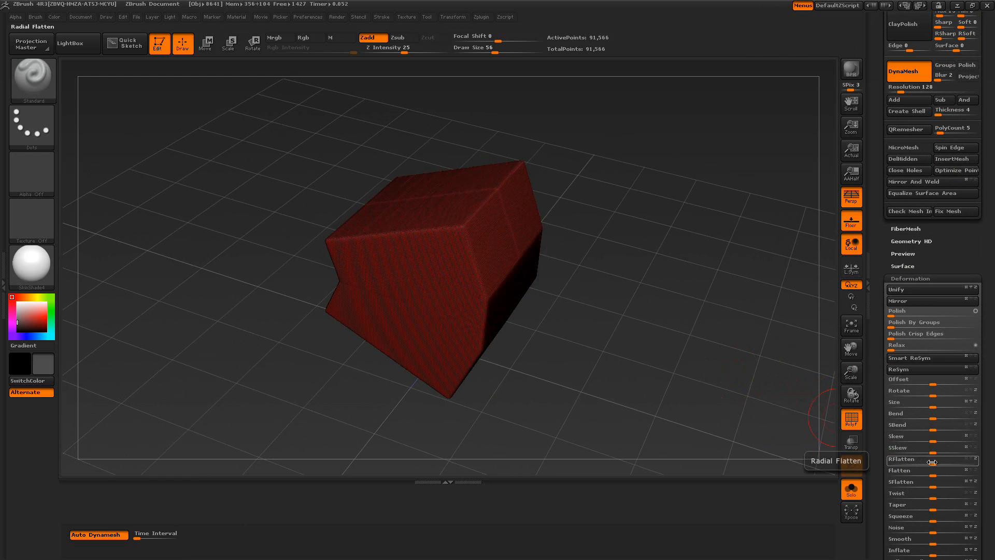
{"action": "left_click_drag", "start_coordinate": [927, 459], "coordinate": [908, 459]}
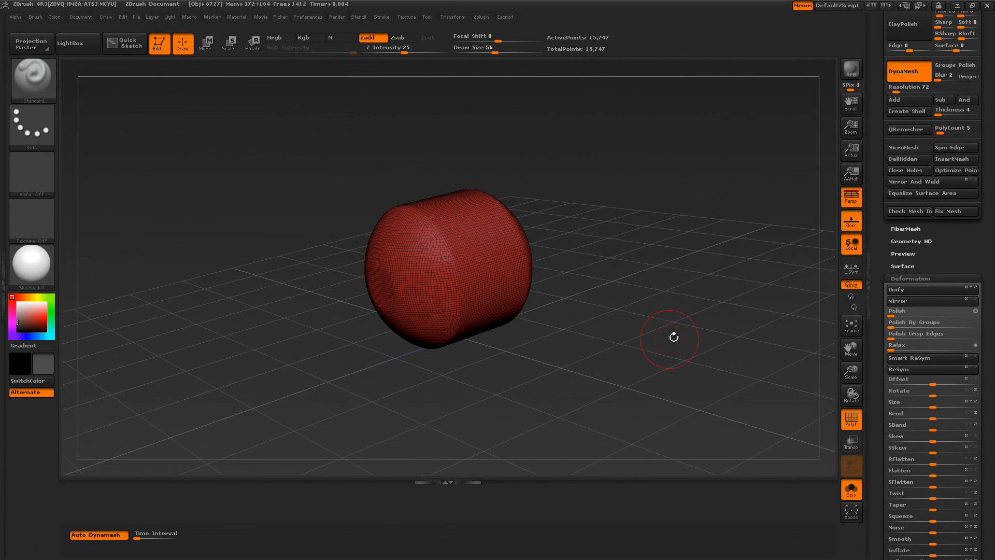
{"action": "left_click_drag", "start_coordinate": [674, 337], "coordinate": [686, 365]}
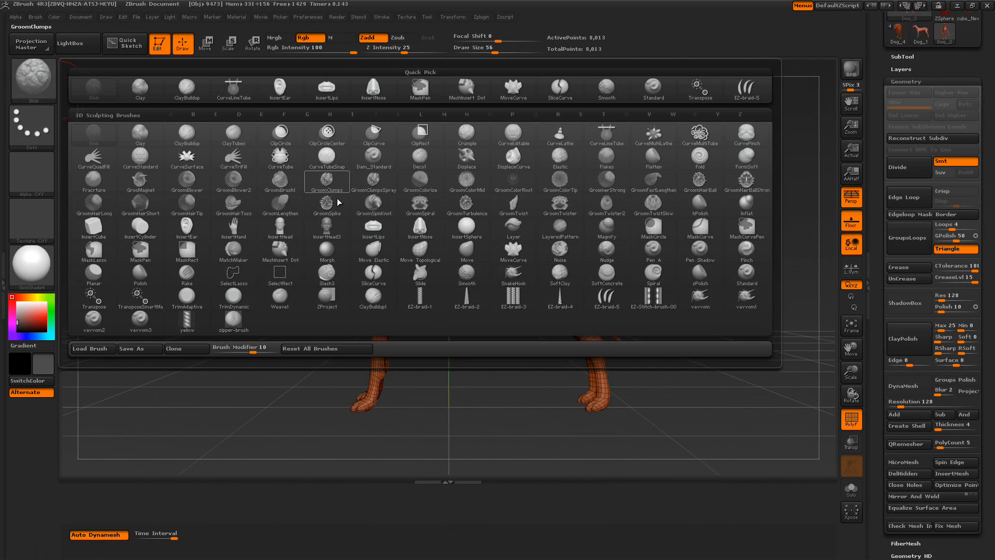
Step: Choose a brush from the brush library before loading the dog tool
{"action": "left_click", "coordinate": [374, 274]}
{"action": "type", "text": "264"}
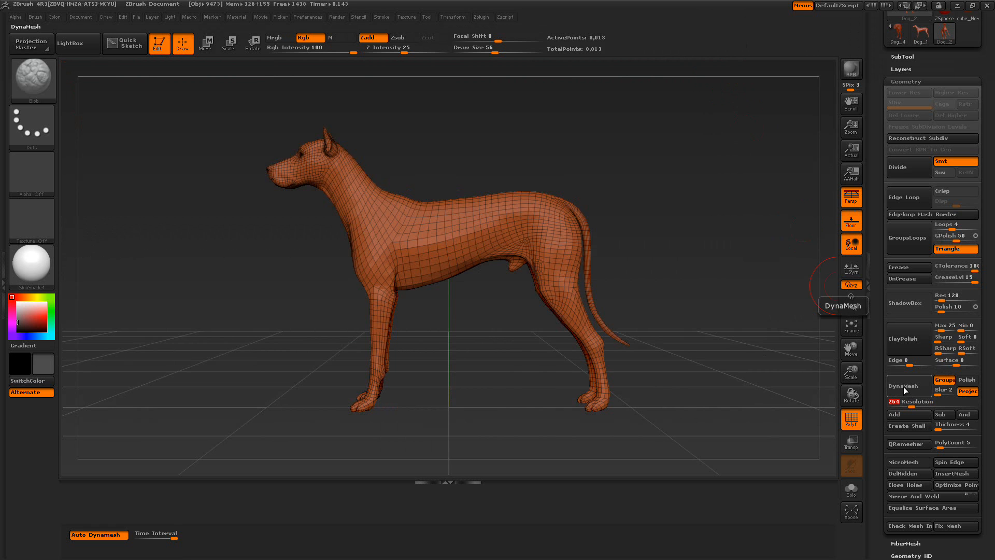
Step: Convert the dog into a DynaMesh and run Auto Dynamesh at resolution 264
{"action": "left_click", "coordinate": [904, 386]}
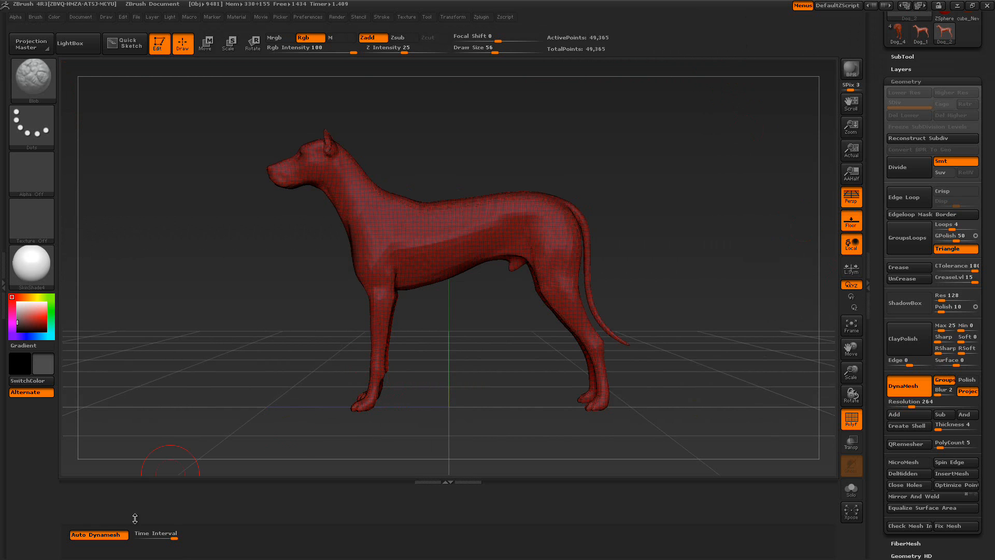
{"action": "left_click", "coordinate": [155, 535]}
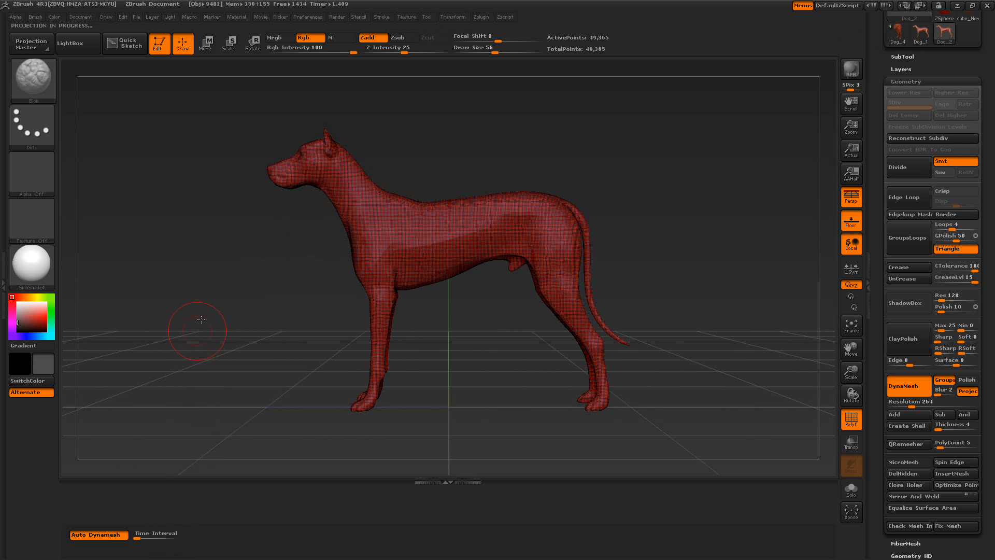
{"action": "mouse_move", "coordinate": [229, 240]}
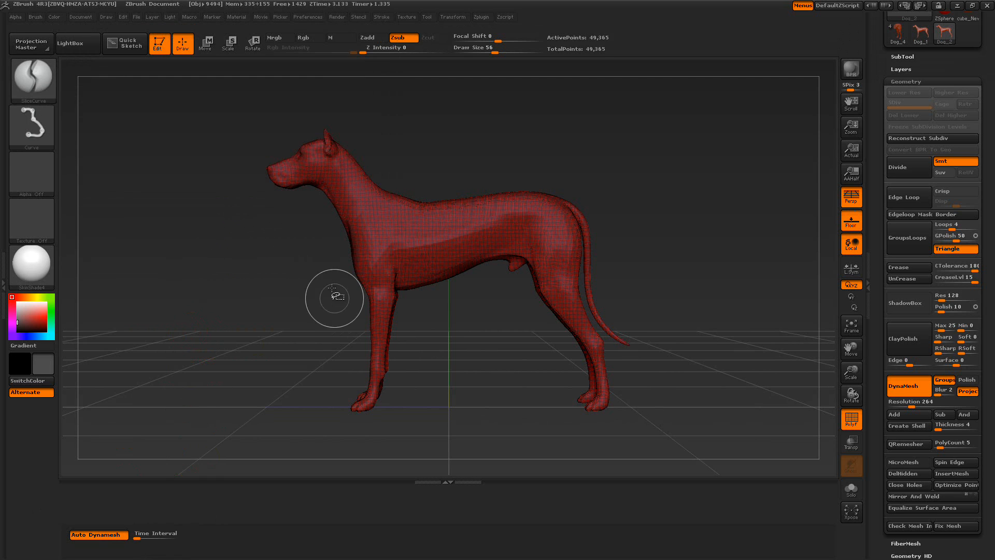
{"action": "mouse_move", "coordinate": [287, 247]}
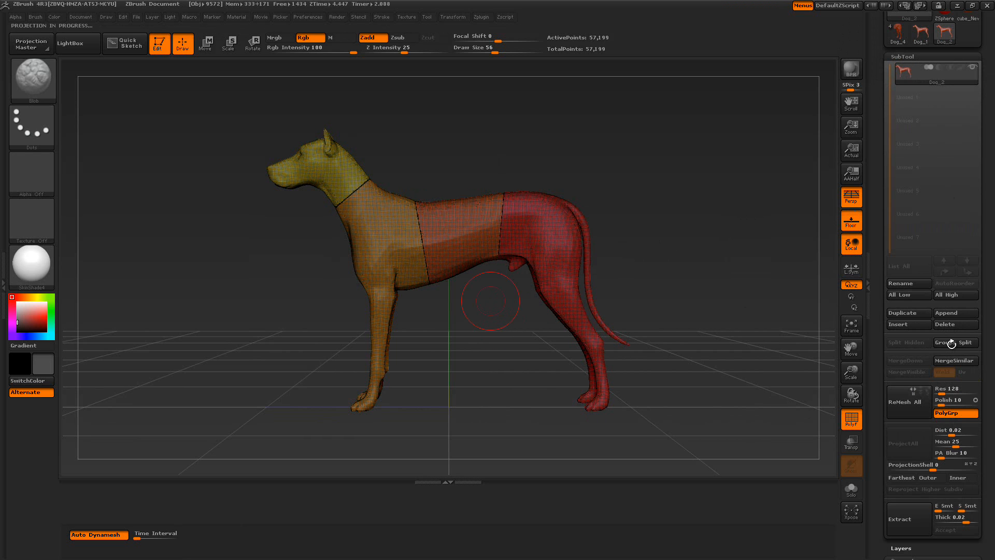
Step: Split the dog's polygroups into separate subtools and toggle the PolyF wireframe overlay
{"action": "left_click", "coordinate": [966, 343]}
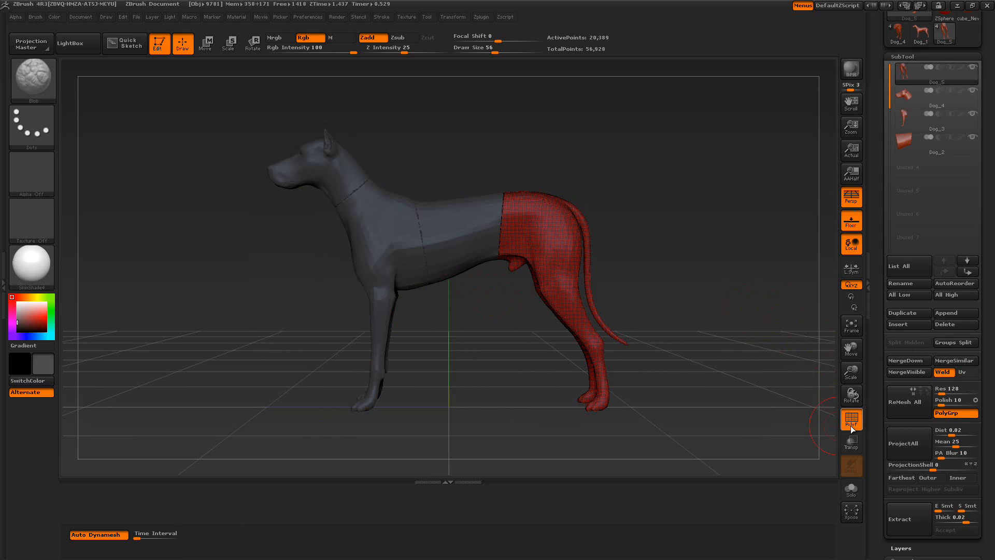
{"action": "left_click", "coordinate": [851, 417]}
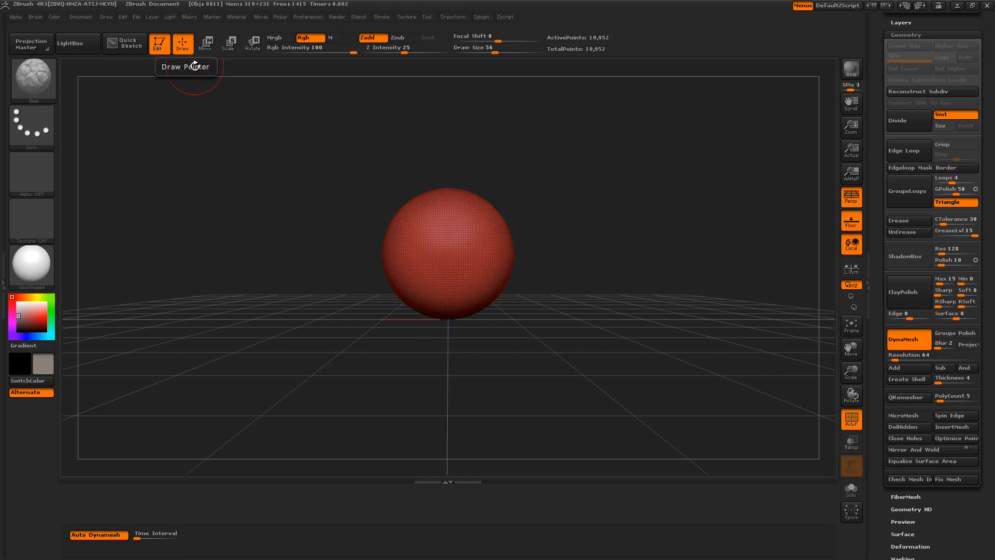
Step: Switch to Move and pull part of the sphere outward along a transpose line
{"action": "left_click", "coordinate": [206, 44]}
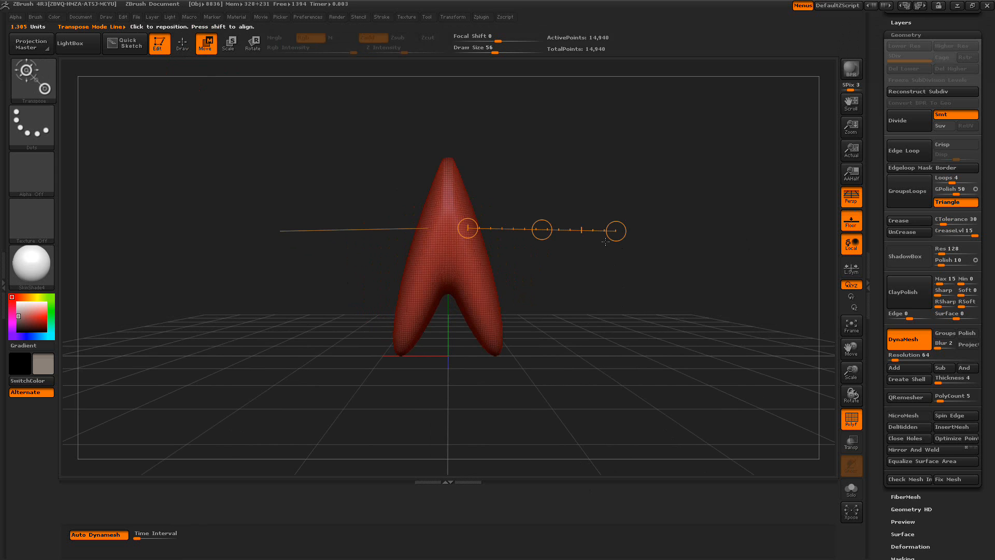
{"action": "left_click_drag", "start_coordinate": [467, 228], "coordinate": [625, 231]}
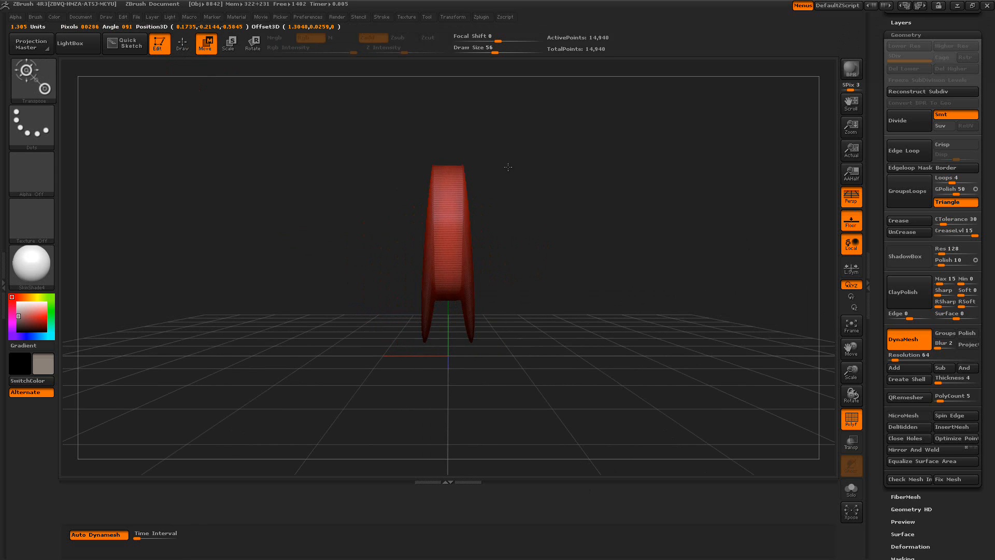